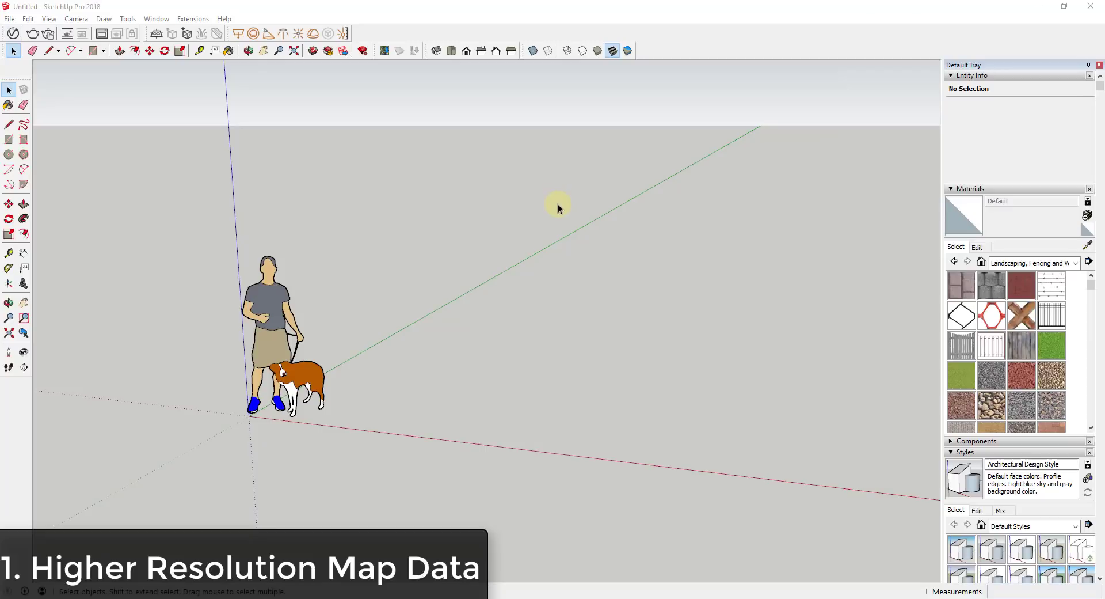
{"action": "mouse_move", "coordinate": [604, 294]}
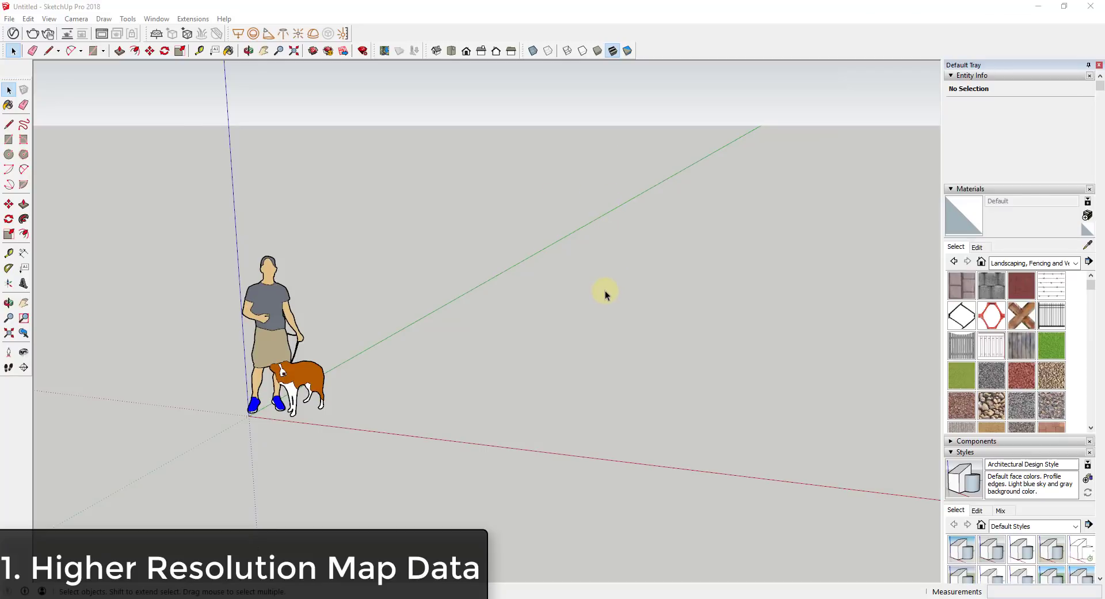
{"action": "mouse_move", "coordinate": [612, 296]}
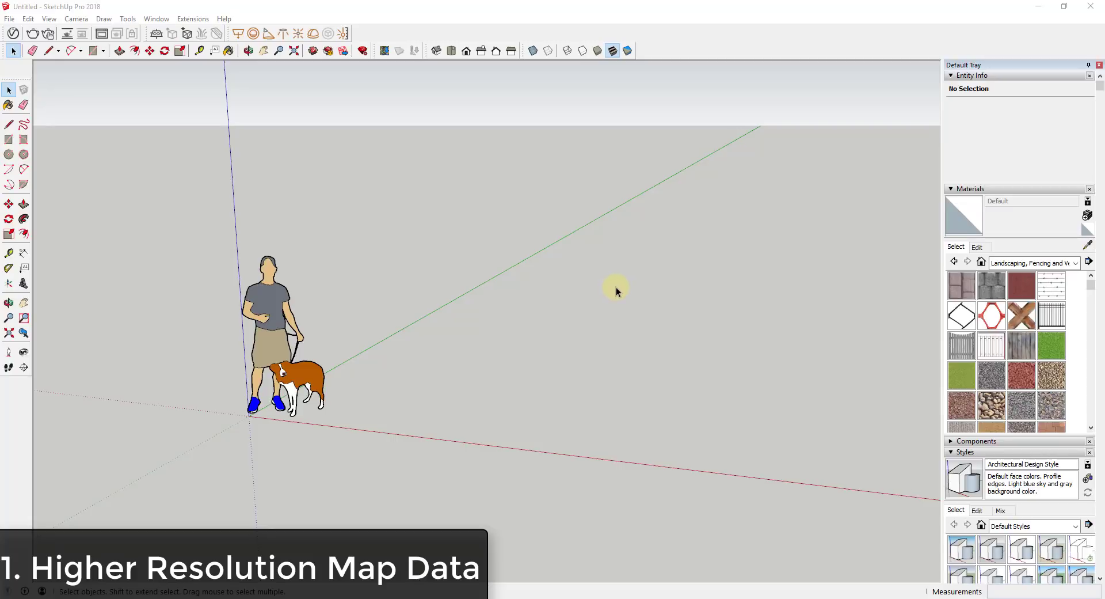
{"action": "mouse_move", "coordinate": [625, 281]}
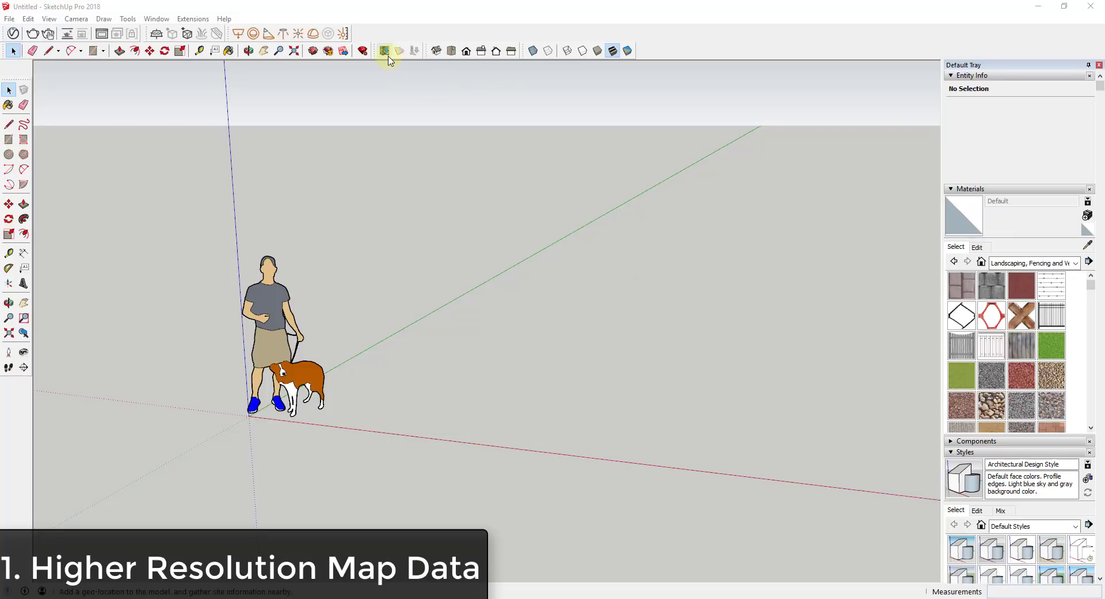
Add a location, mark a Denver map region near E 13th–14th Ave, and grab it.
{"action": "left_click", "coordinate": [385, 51]}
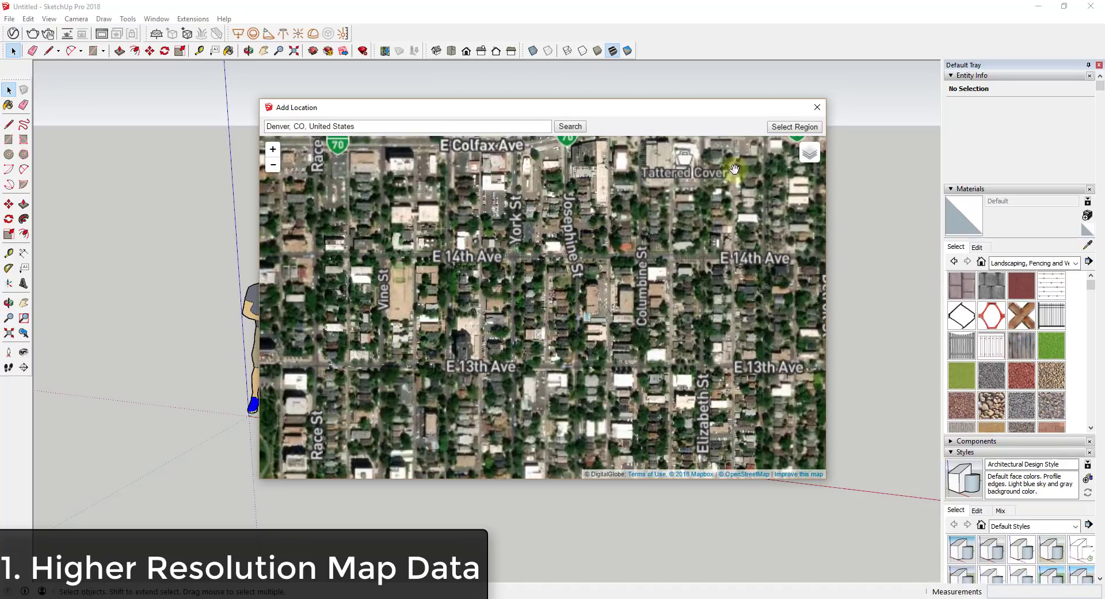
{"action": "left_click", "coordinate": [794, 127]}
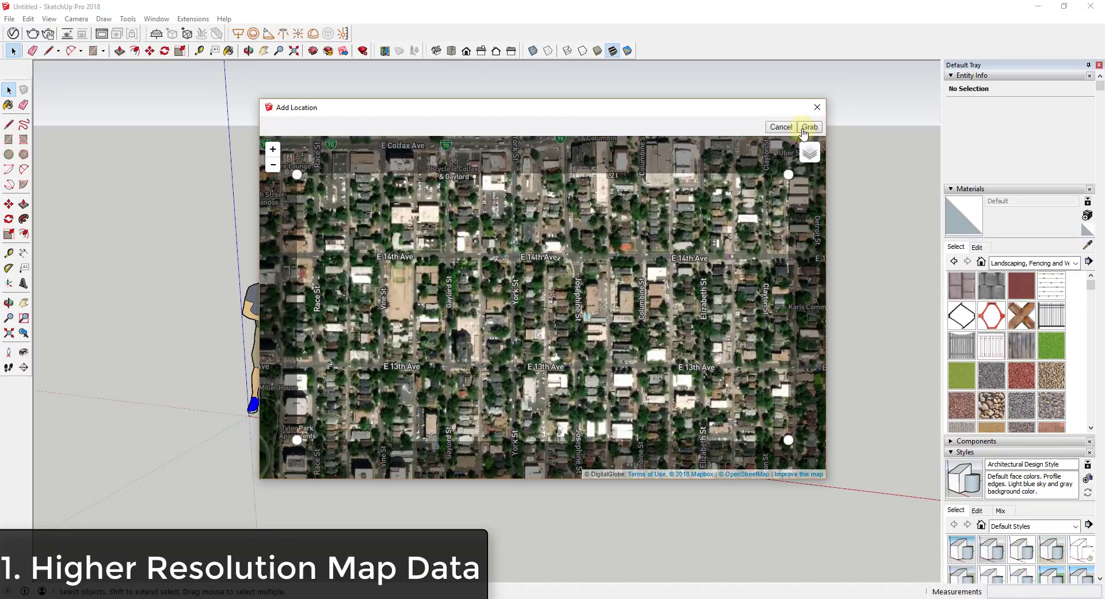
{"action": "left_click", "coordinate": [780, 126]}
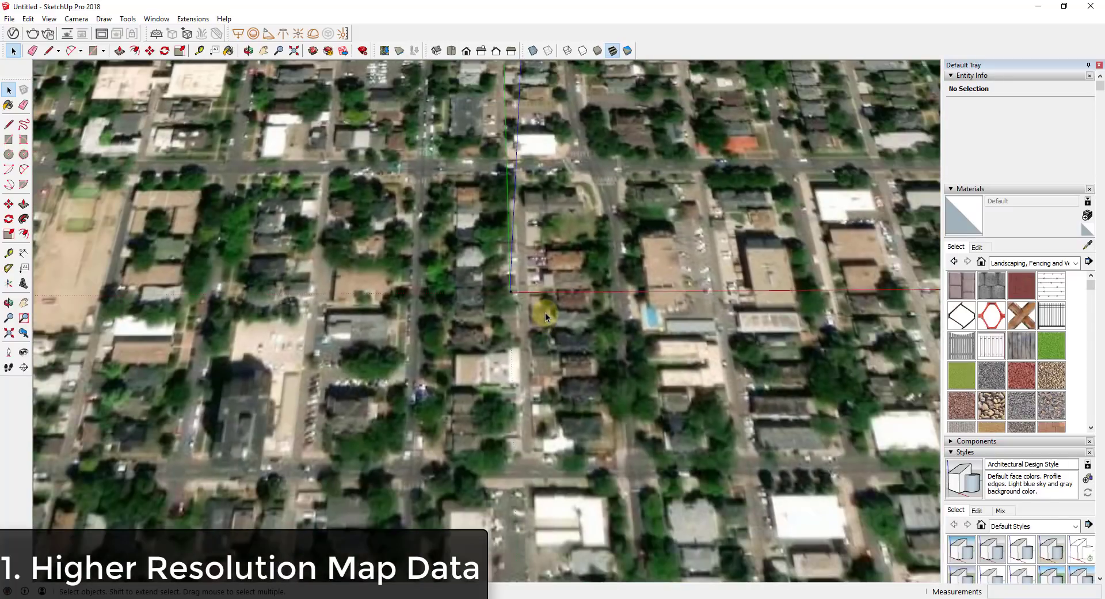
{"action": "mouse_move", "coordinate": [594, 314]}
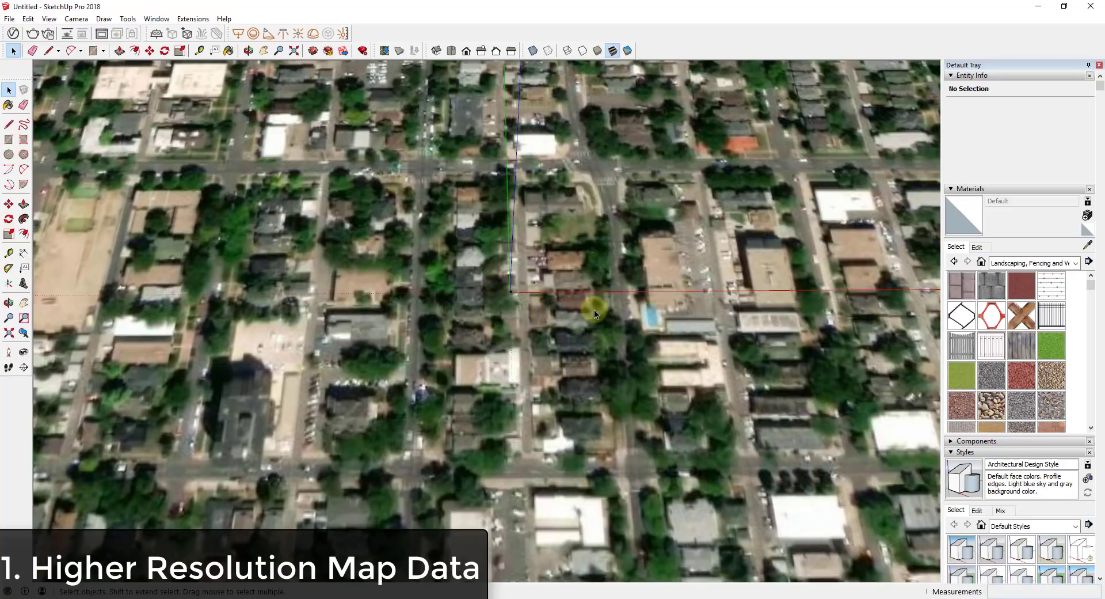
{"action": "mouse_move", "coordinate": [584, 344]}
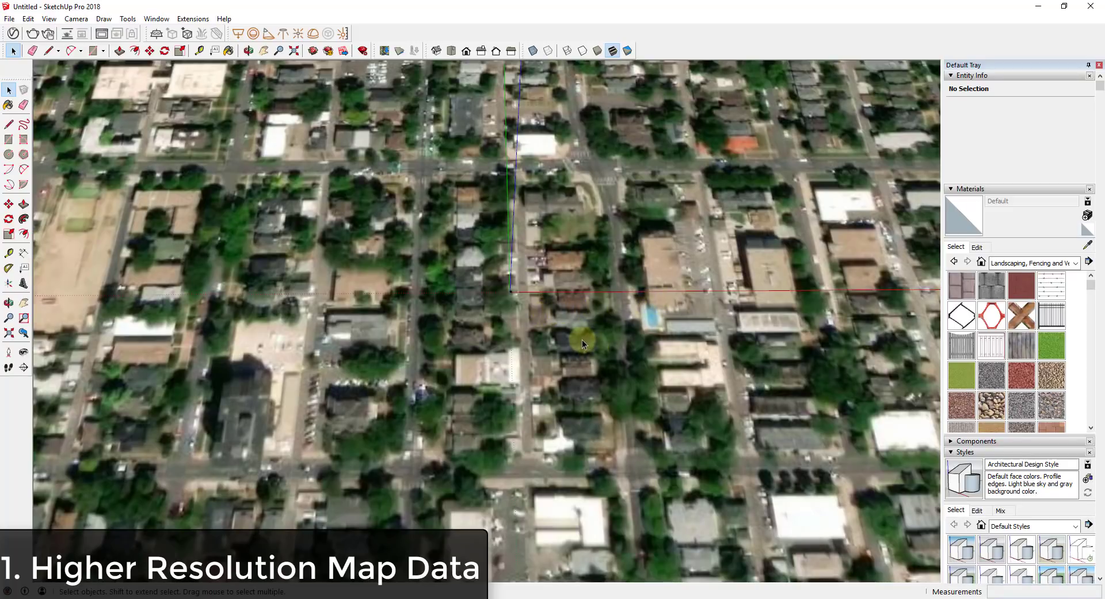
Orbit around the imported Denver satellite imagery in the viewport.
{"action": "left_click_drag", "start_coordinate": [582, 344], "coordinate": [525, 321]}
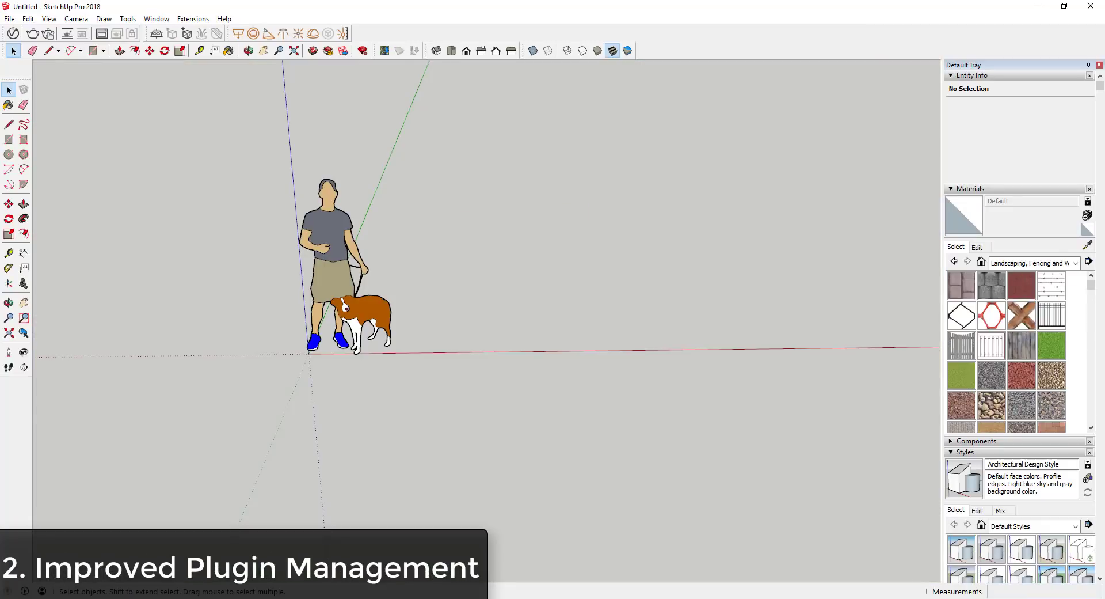
{"action": "mouse_move", "coordinate": [527, 215]}
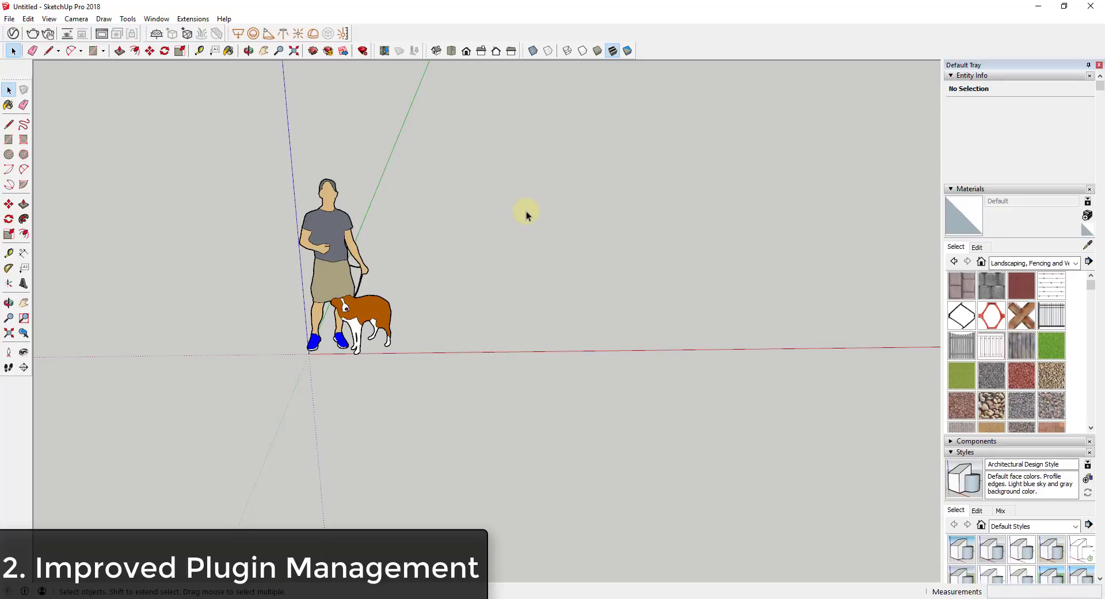
From the Window menu, bring up the Extension Manager and switch 1001bit tools to Enabled.
{"action": "left_click", "coordinate": [156, 19]}
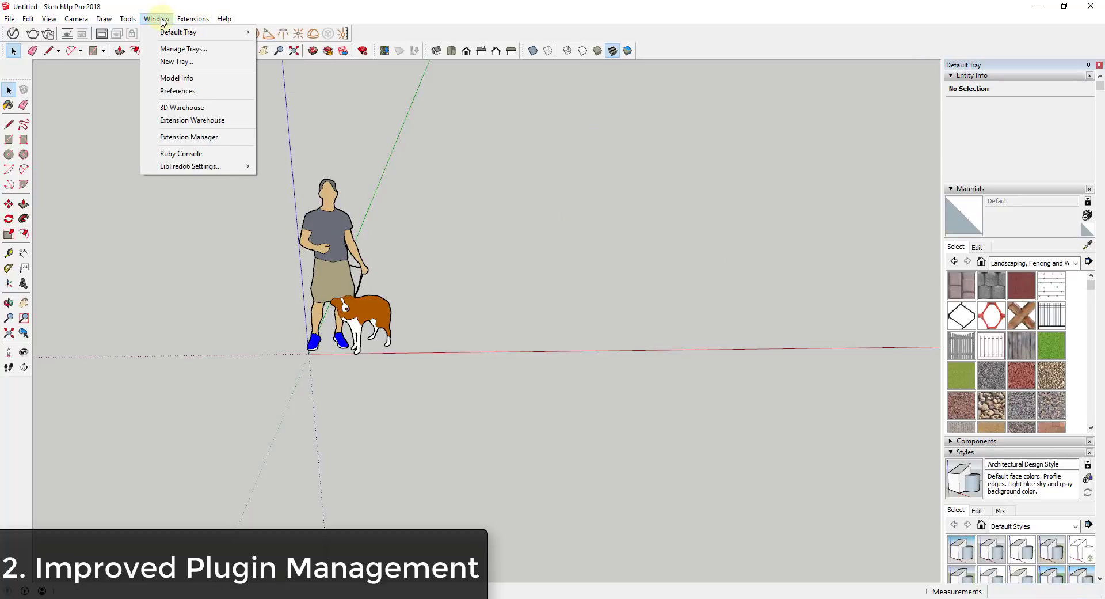
{"action": "left_click", "coordinate": [188, 137]}
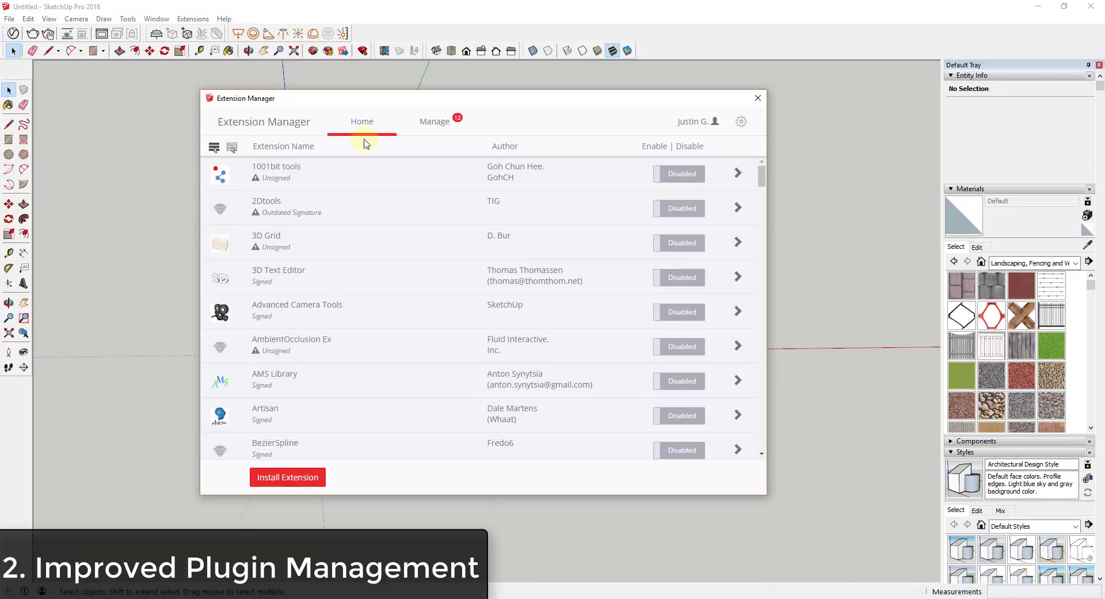
{"action": "mouse_move", "coordinate": [679, 173]}
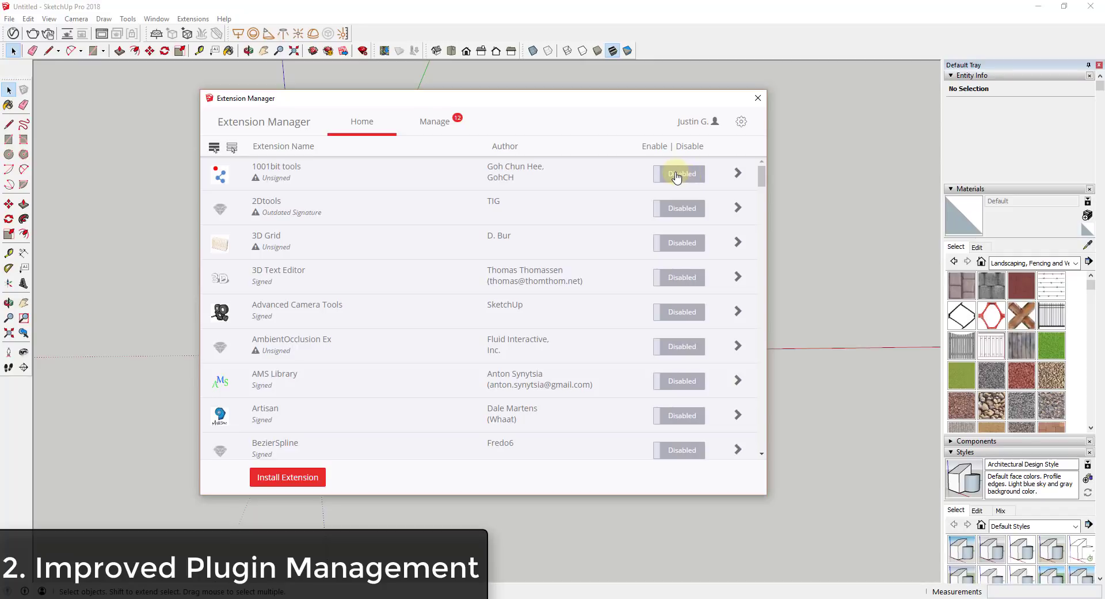
{"action": "mouse_move", "coordinate": [281, 169]}
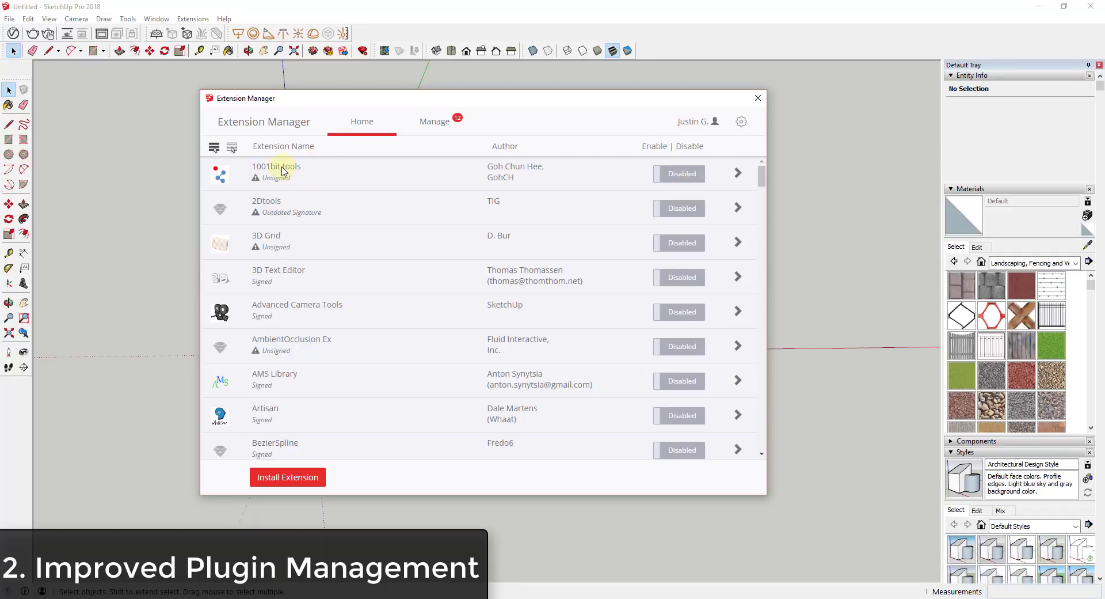
{"action": "mouse_move", "coordinate": [678, 174]}
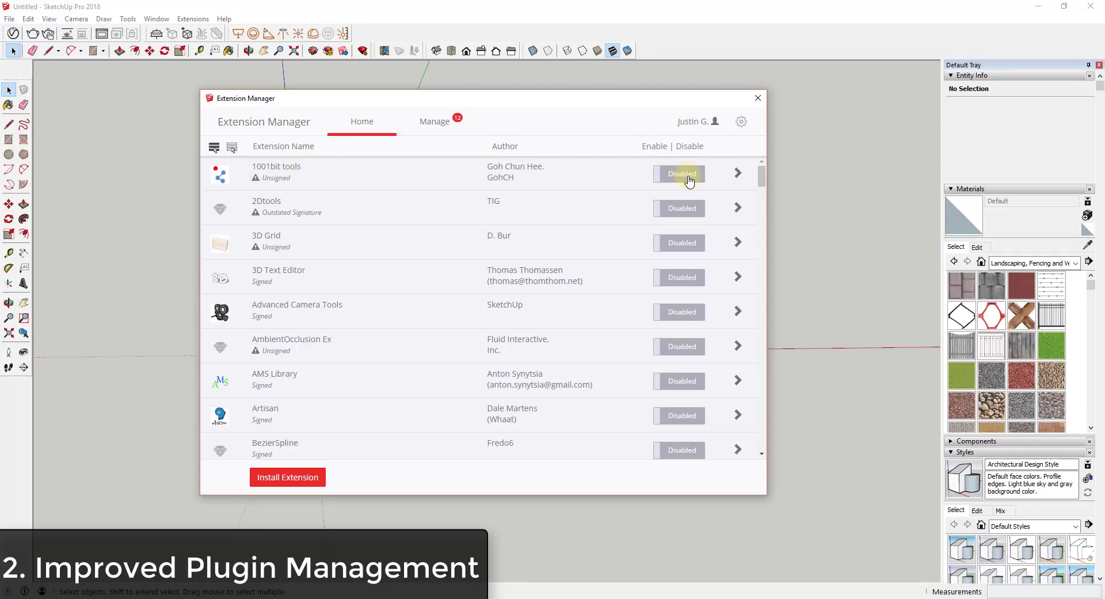
{"action": "left_click", "coordinate": [678, 174]}
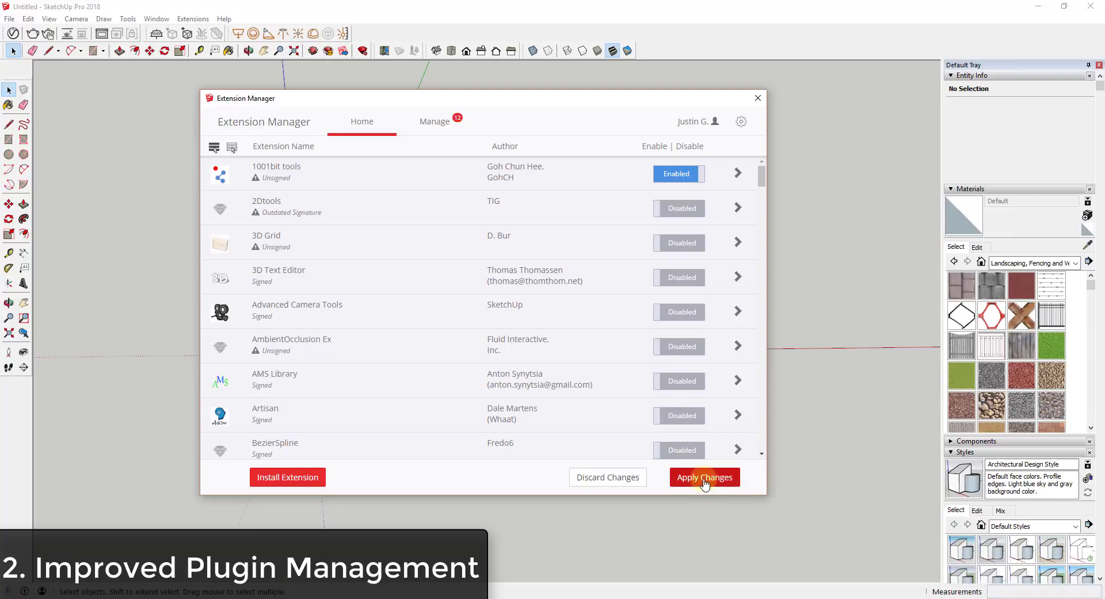
Apply the pending change enabling the 1001bit tools extension.
{"action": "left_click", "coordinate": [703, 477]}
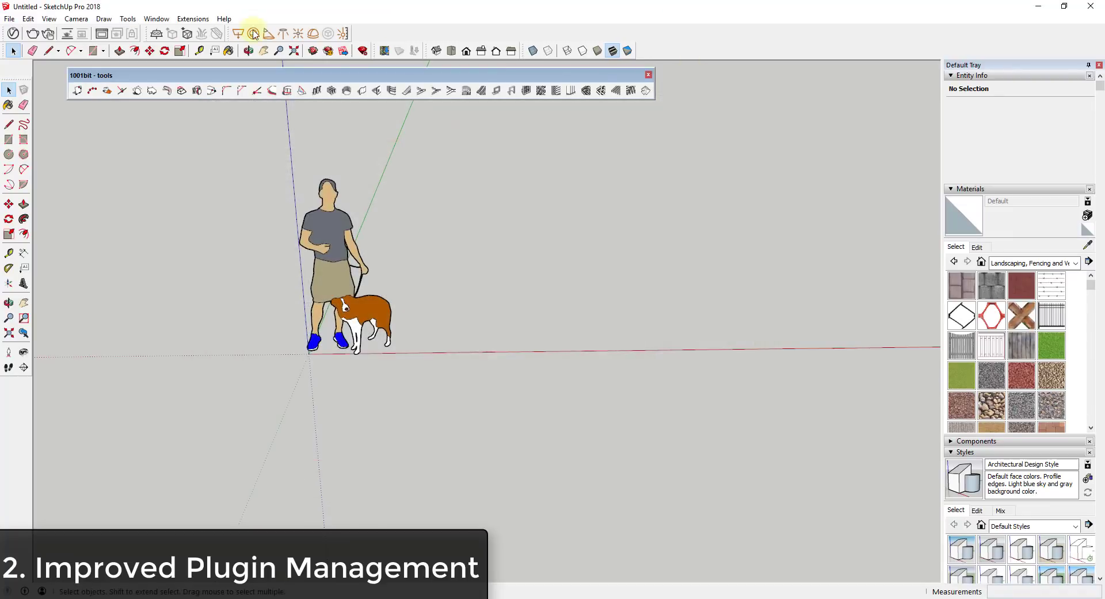
{"action": "mouse_move", "coordinate": [938, 41]}
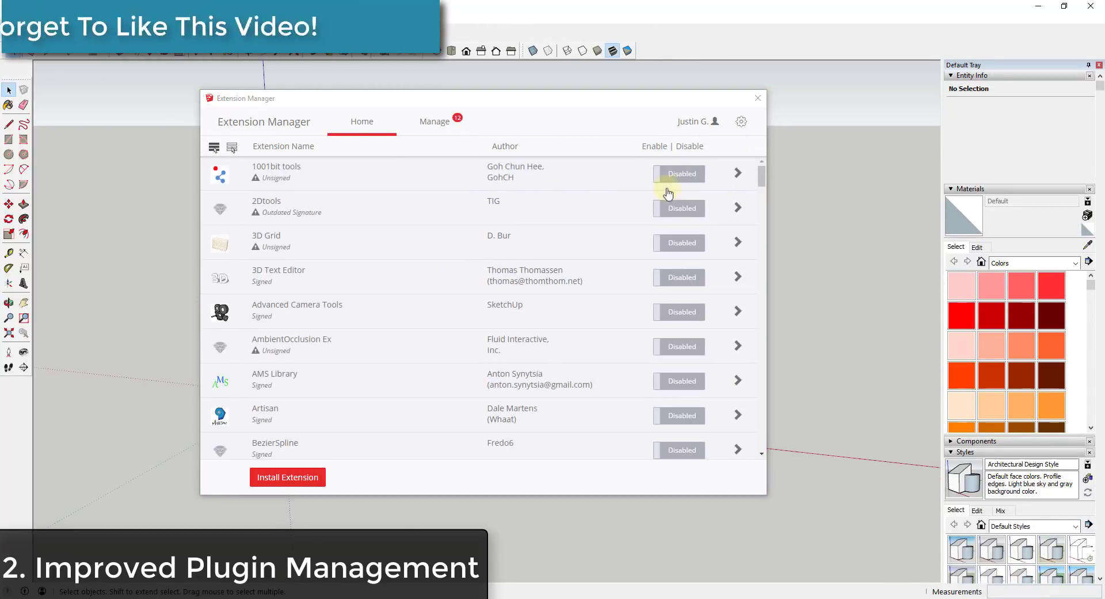
{"action": "mouse_move", "coordinate": [714, 187]}
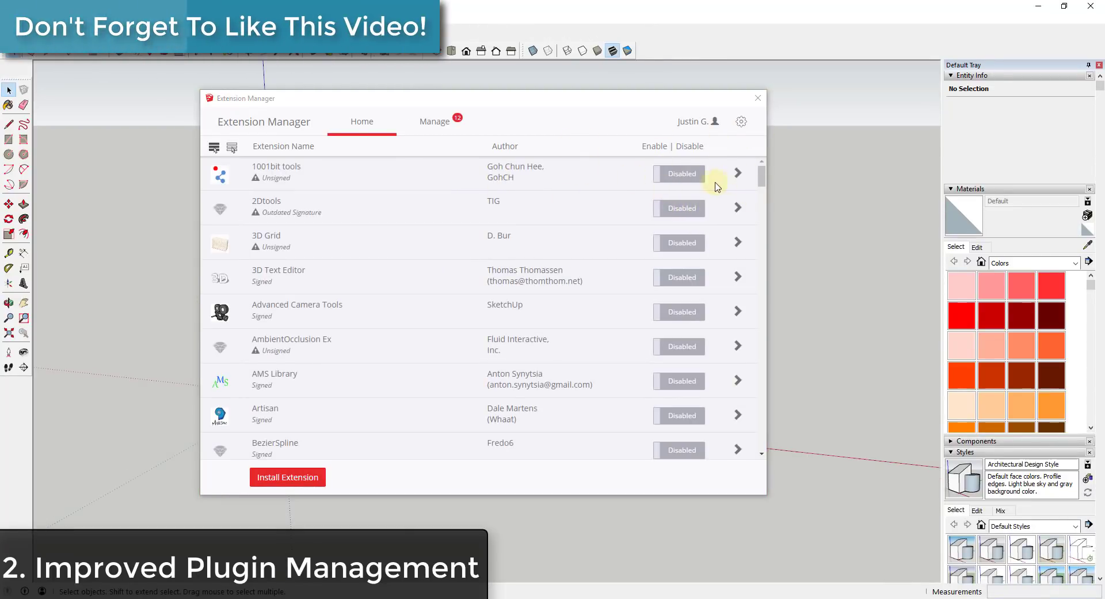
{"action": "mouse_move", "coordinate": [754, 113]}
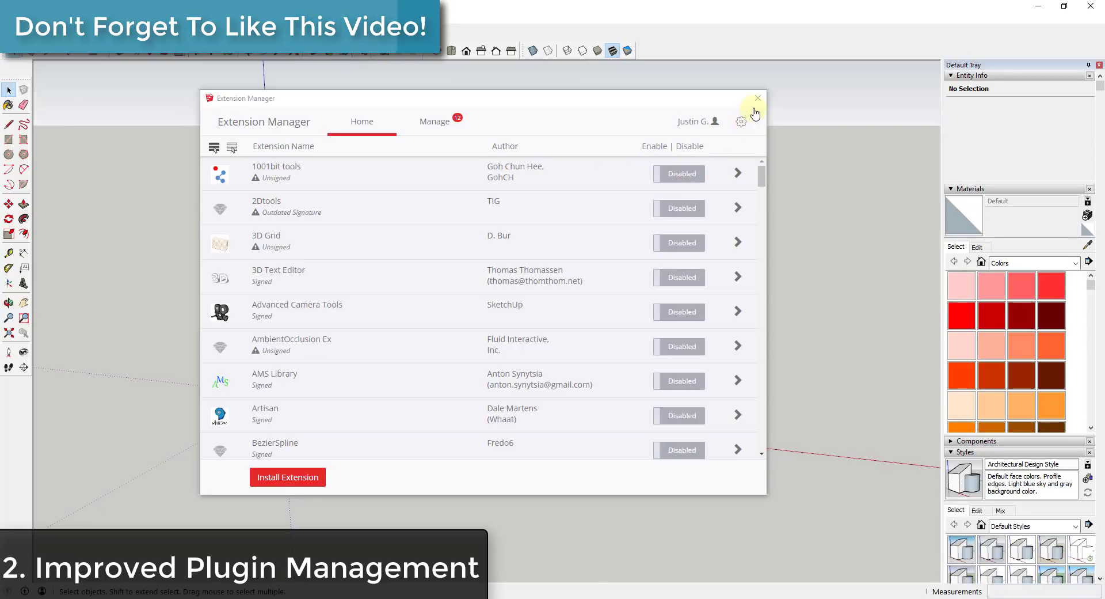
{"action": "mouse_move", "coordinate": [774, 154]}
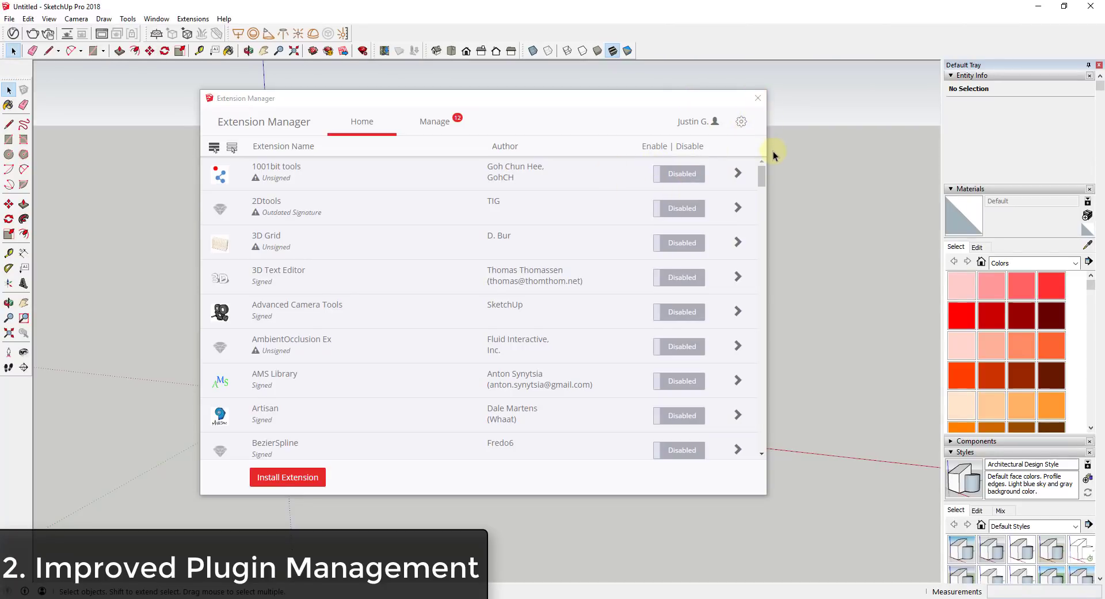
{"action": "mouse_move", "coordinate": [608, 216]}
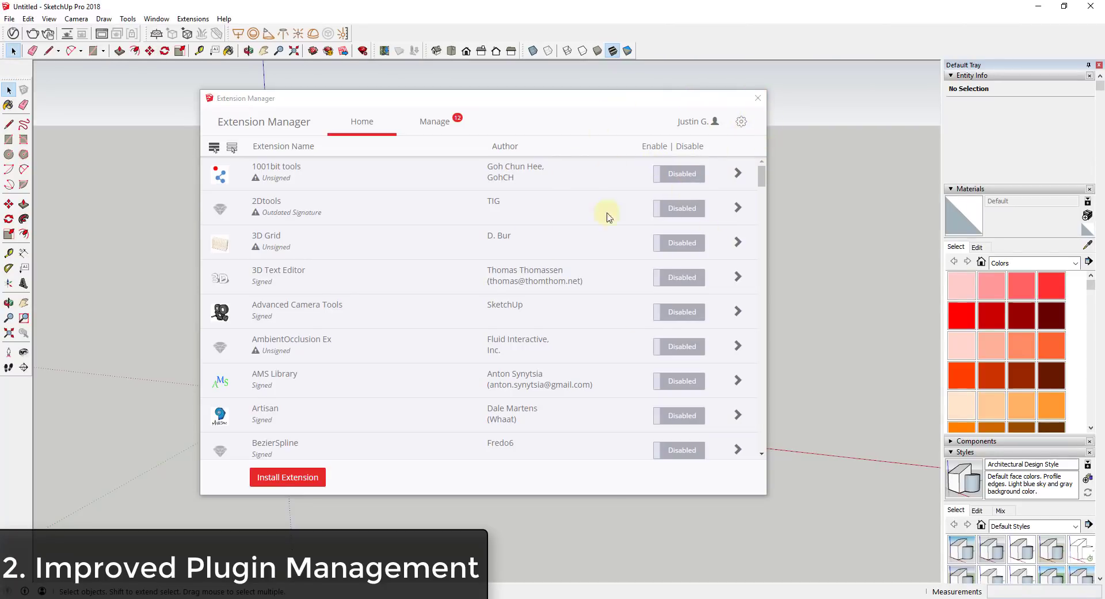
{"action": "mouse_move", "coordinate": [729, 170]}
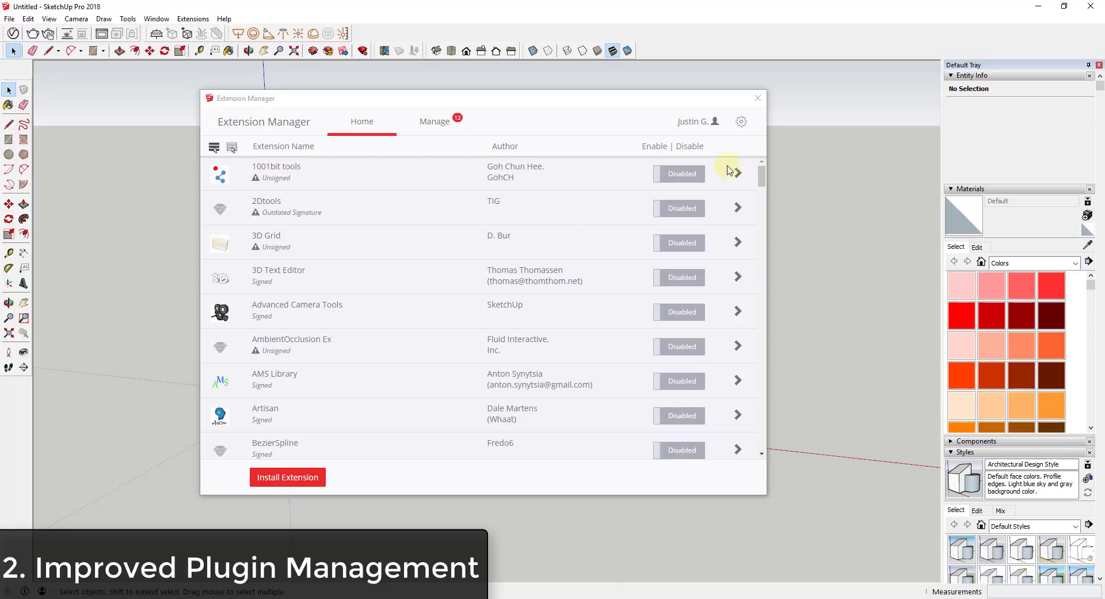
{"action": "mouse_move", "coordinate": [679, 175]}
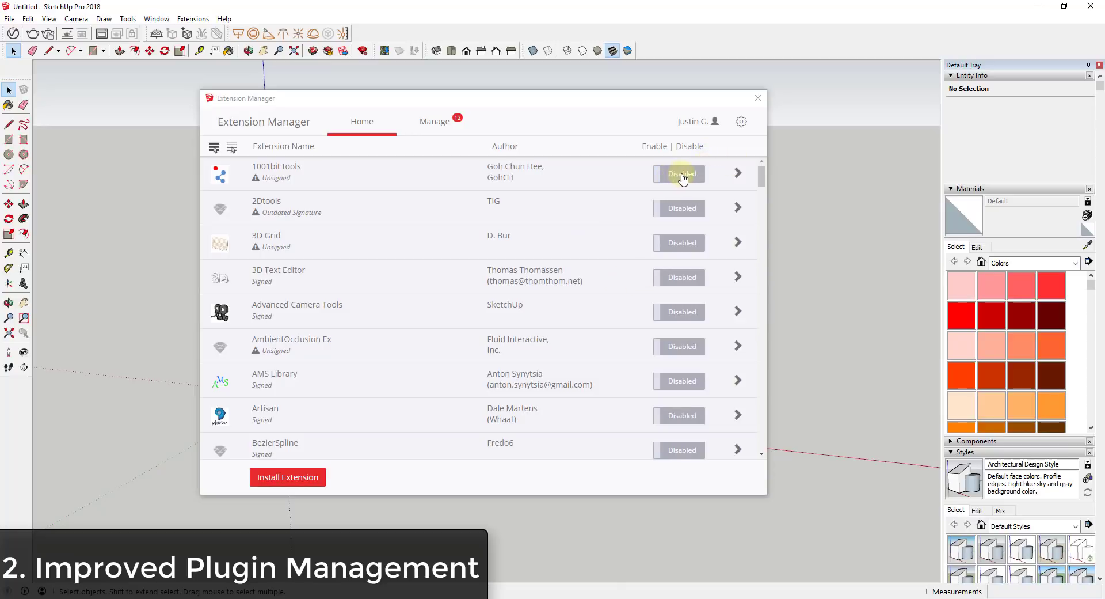
{"action": "mouse_move", "coordinate": [697, 168]}
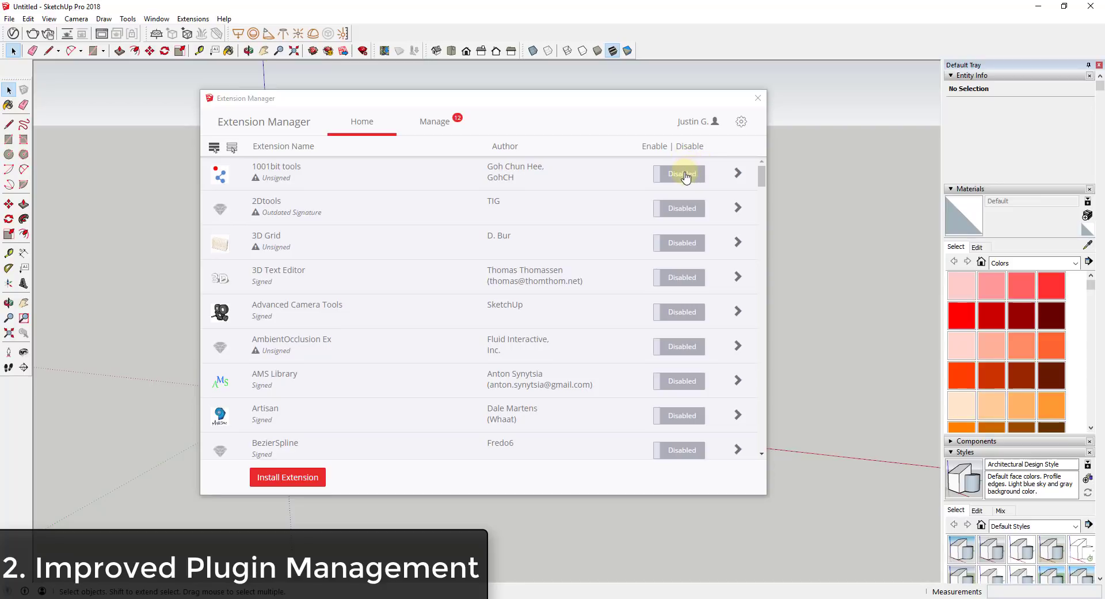
{"action": "mouse_move", "coordinate": [750, 206]}
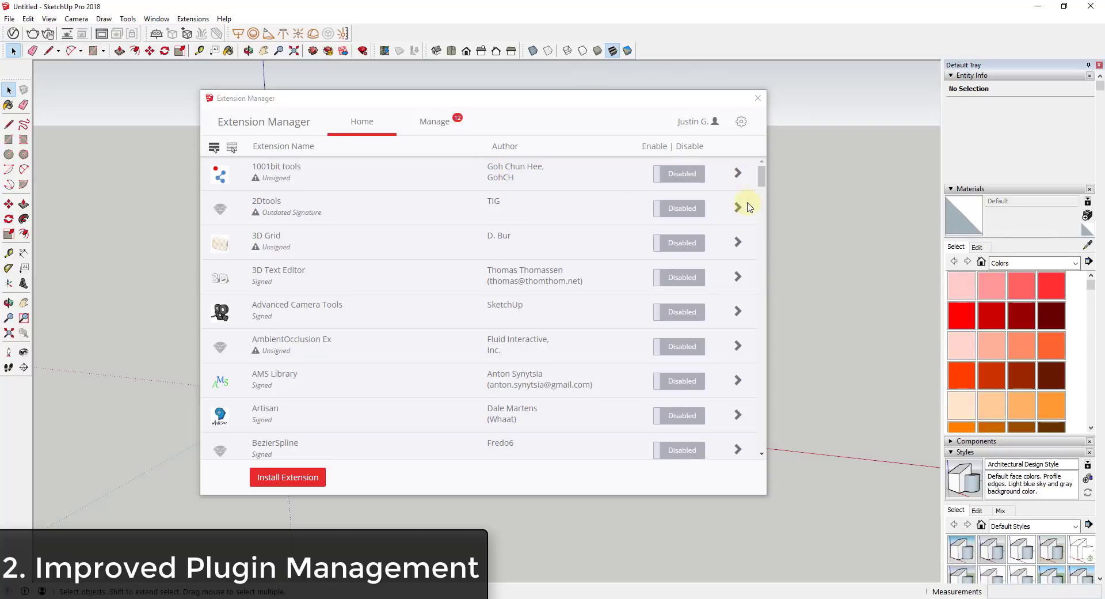
Re-enable 1001bit tools in the Extension Manager and apply the change.
{"action": "left_click", "coordinate": [678, 173]}
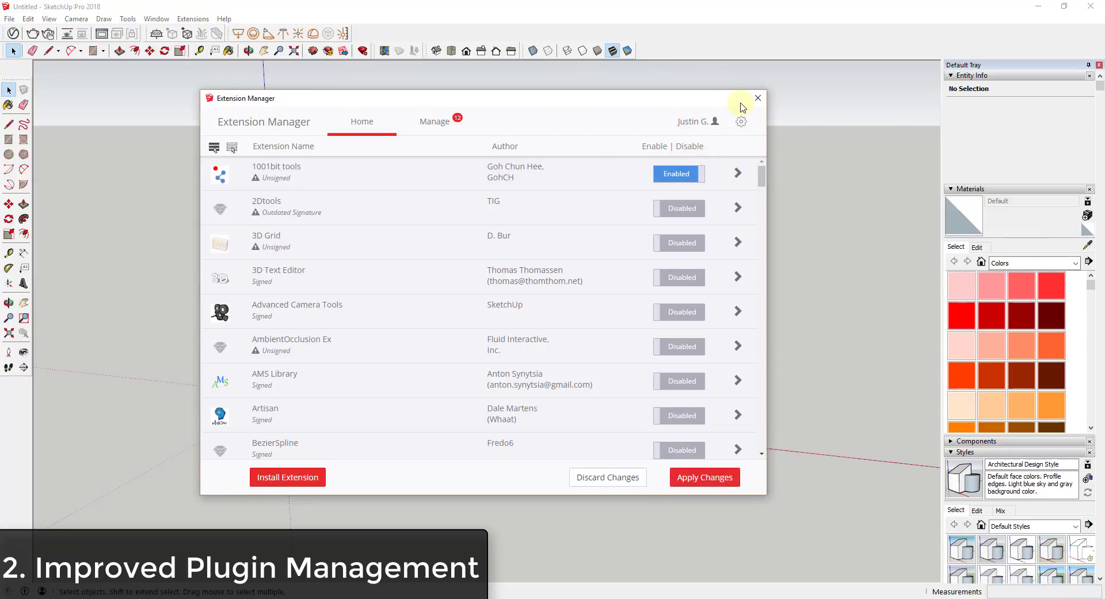
{"action": "left_click", "coordinate": [703, 476]}
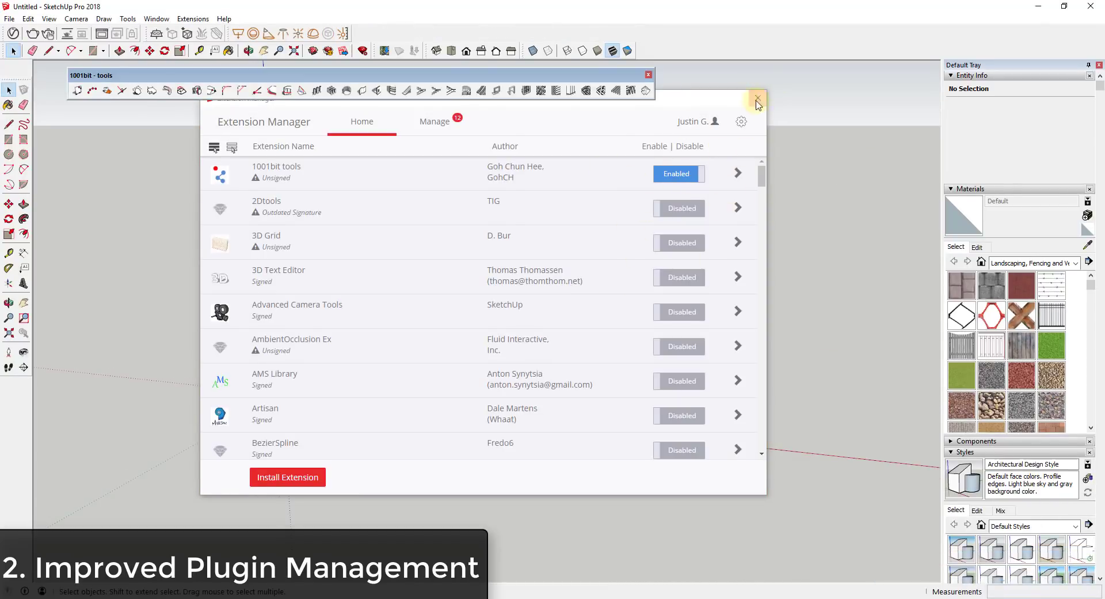
Close the Extension Manager window.
{"action": "left_click", "coordinate": [757, 97]}
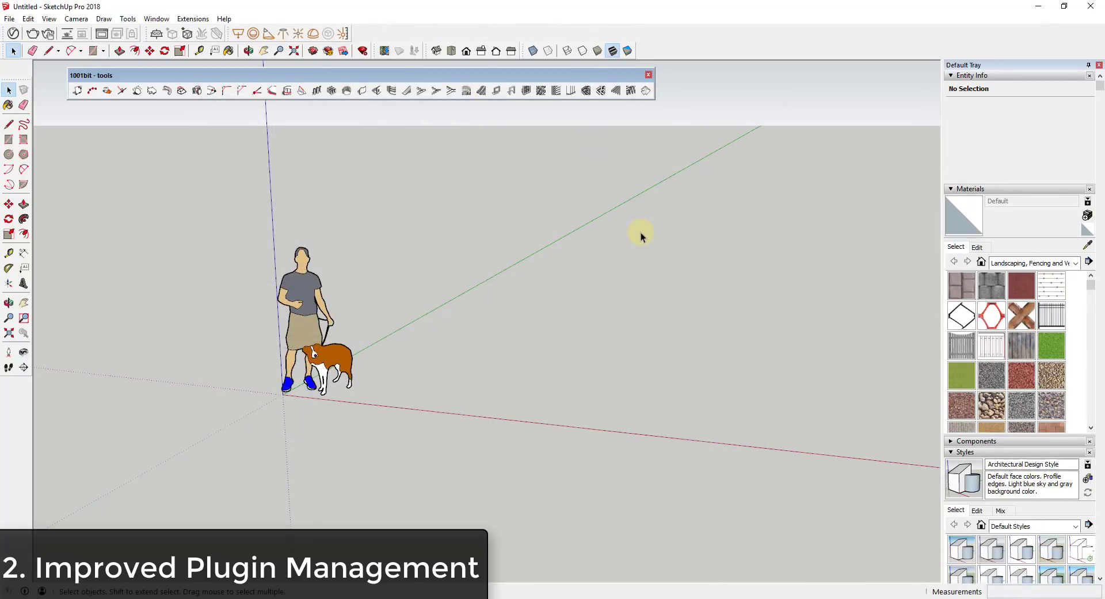
{"action": "mouse_move", "coordinate": [638, 223]}
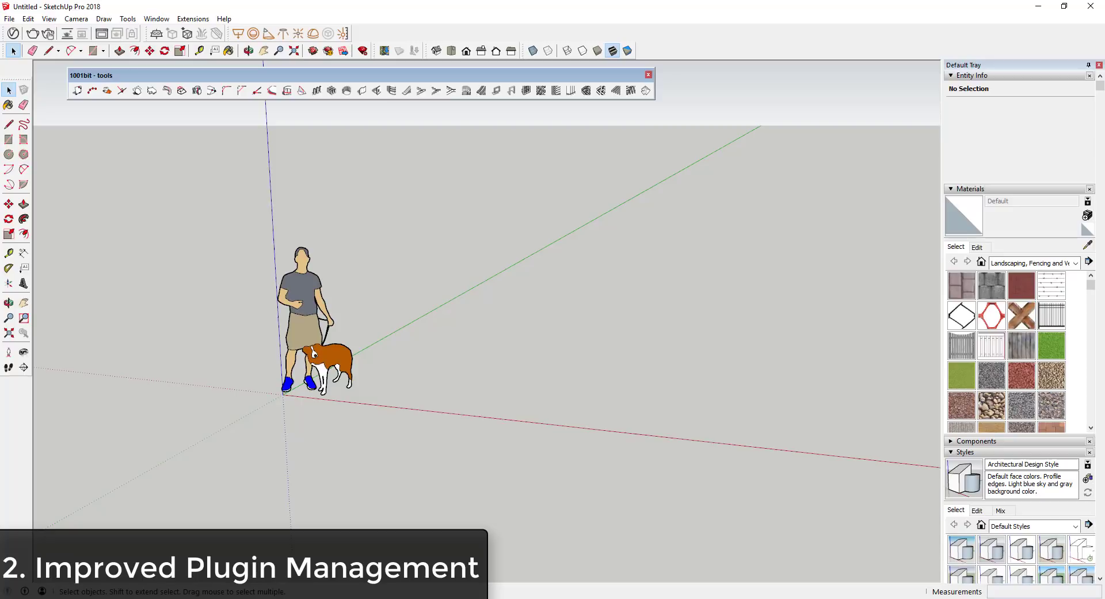
{"action": "mouse_move", "coordinate": [651, 126]}
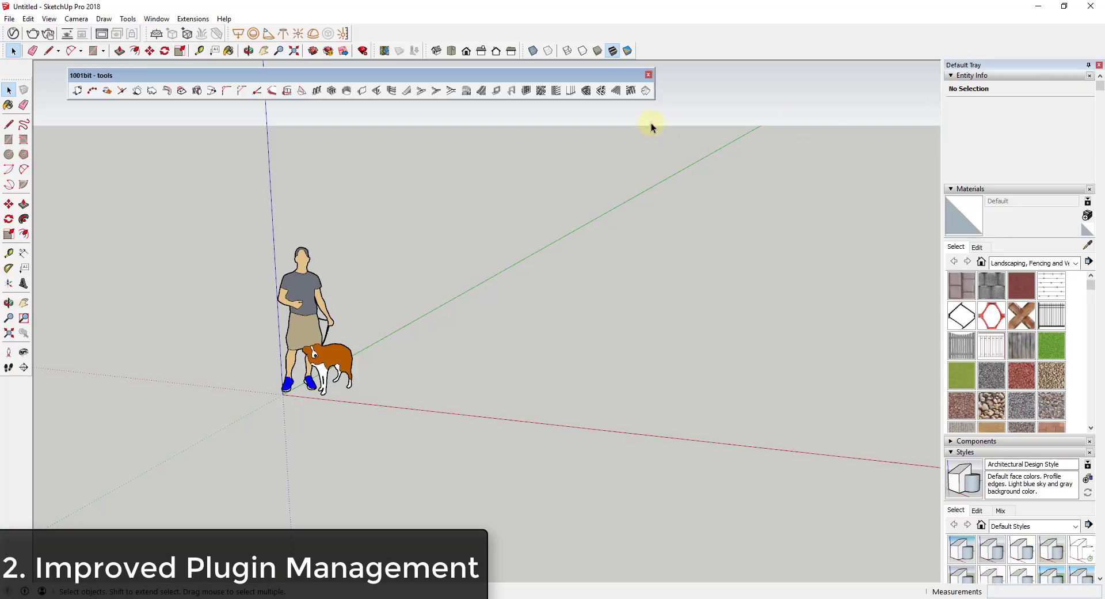
{"action": "mouse_move", "coordinate": [701, 266]}
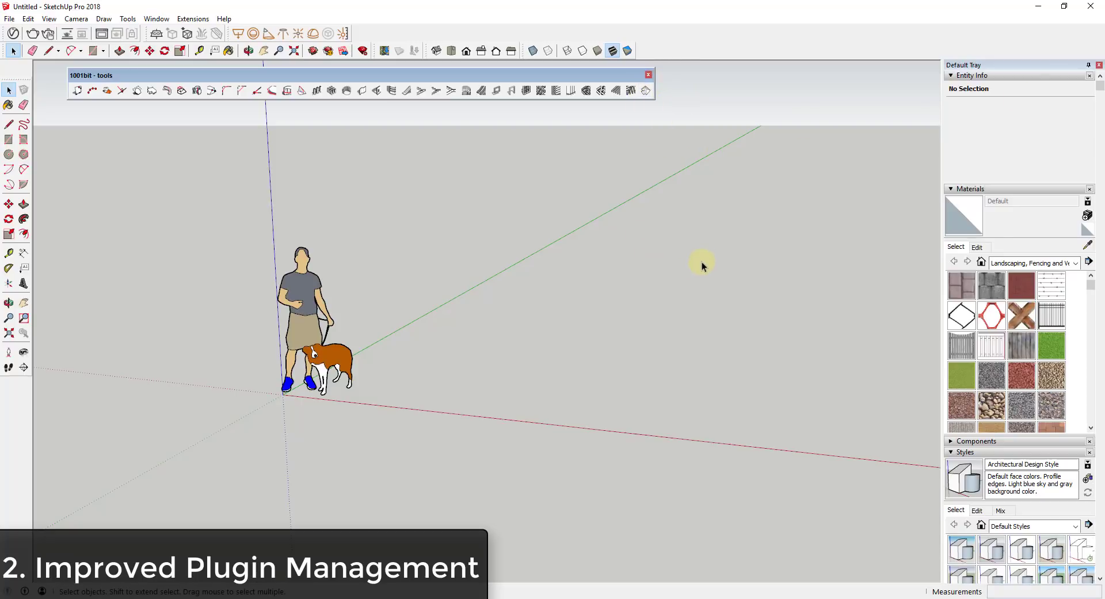
{"action": "mouse_move", "coordinate": [732, 275]}
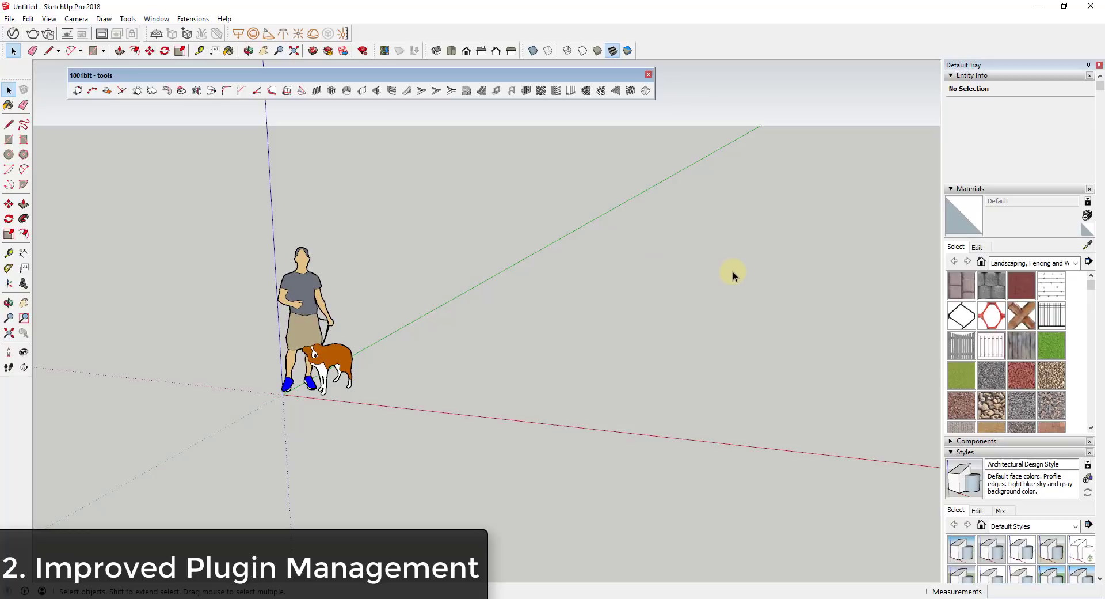
{"action": "mouse_move", "coordinate": [746, 289]}
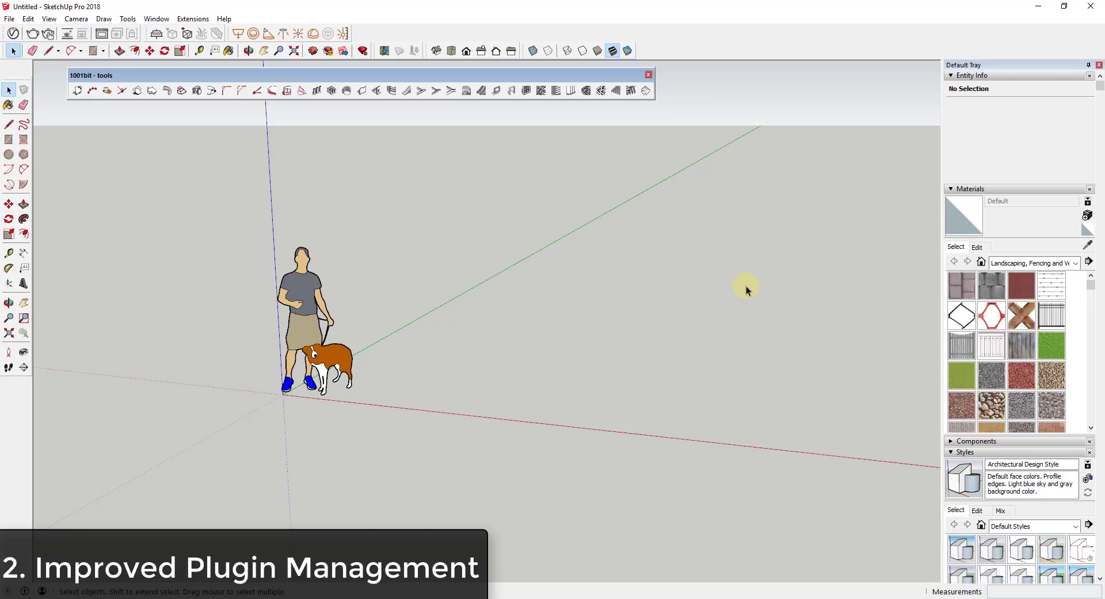
{"action": "mouse_move", "coordinate": [753, 291]}
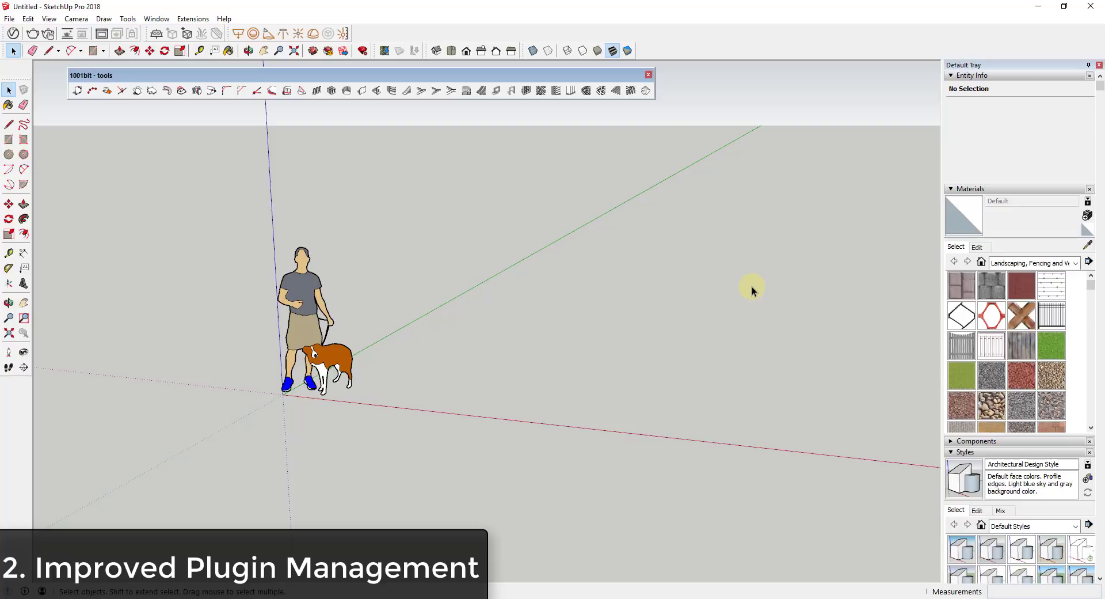
{"action": "mouse_move", "coordinate": [762, 195]}
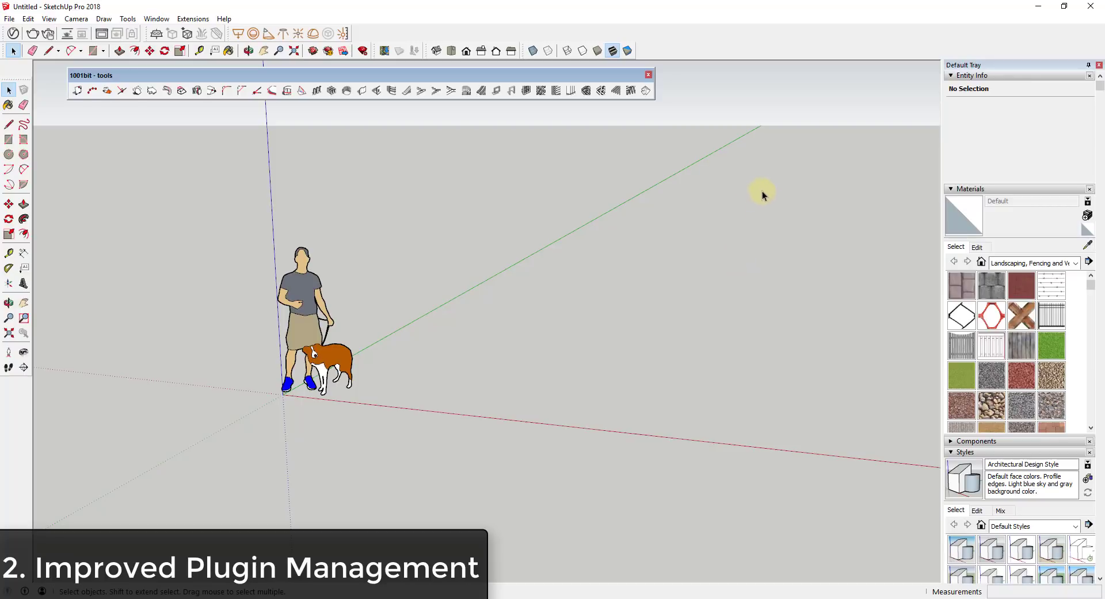
{"action": "mouse_move", "coordinate": [754, 234]}
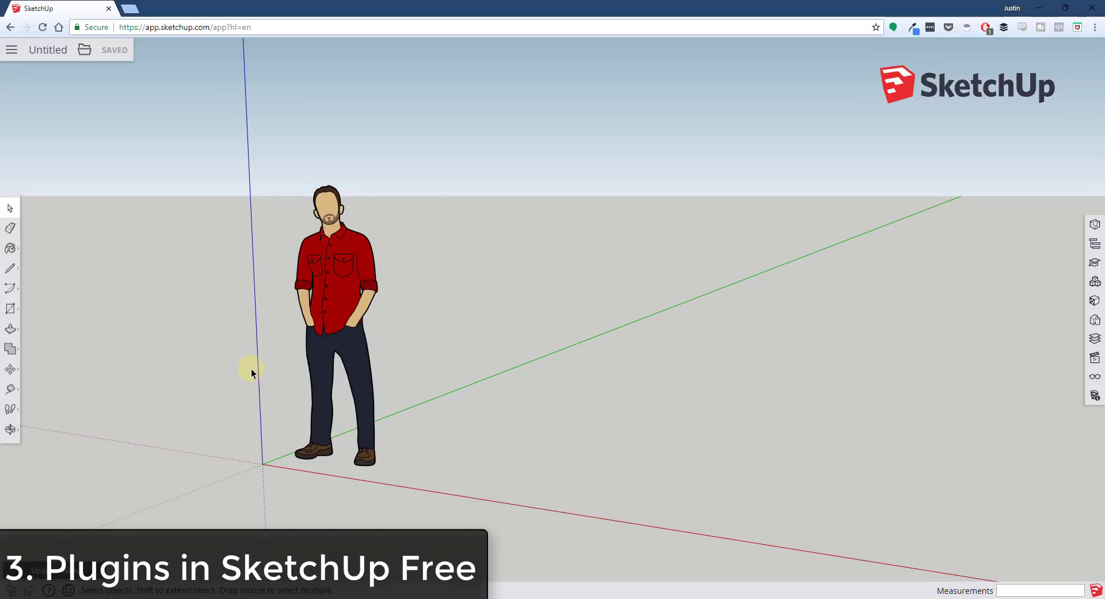
{"action": "mouse_move", "coordinate": [649, 219]}
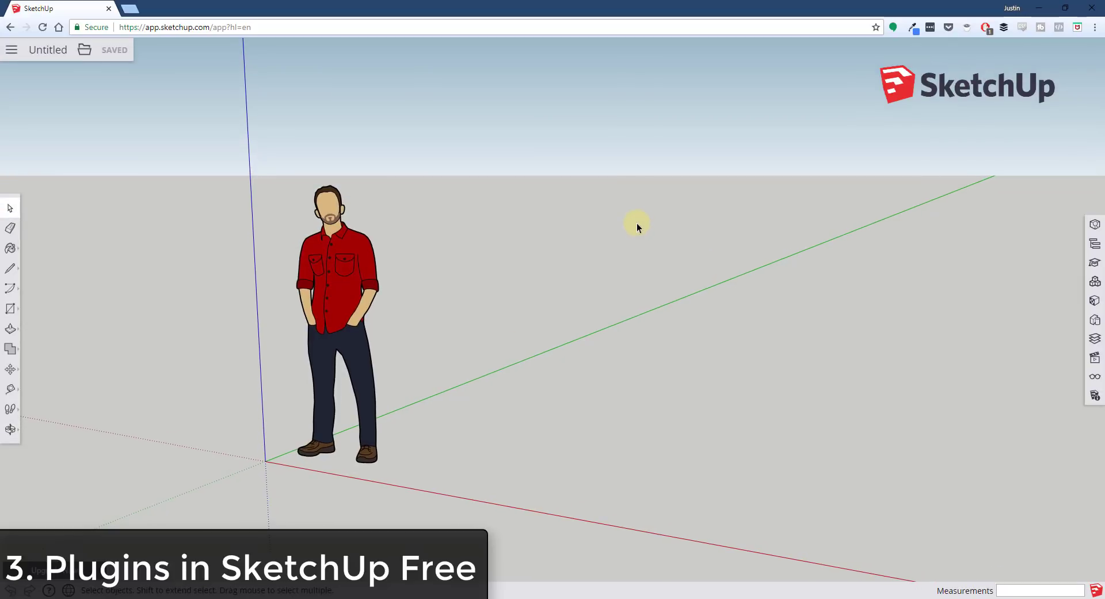
{"action": "mouse_move", "coordinate": [581, 464]}
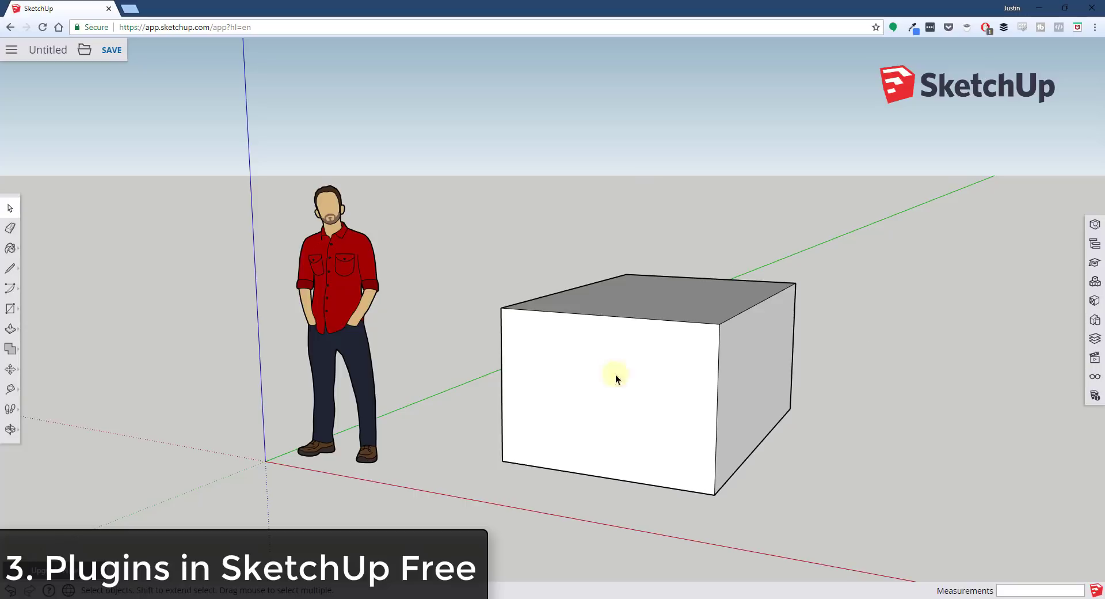
{"action": "mouse_move", "coordinate": [760, 346]}
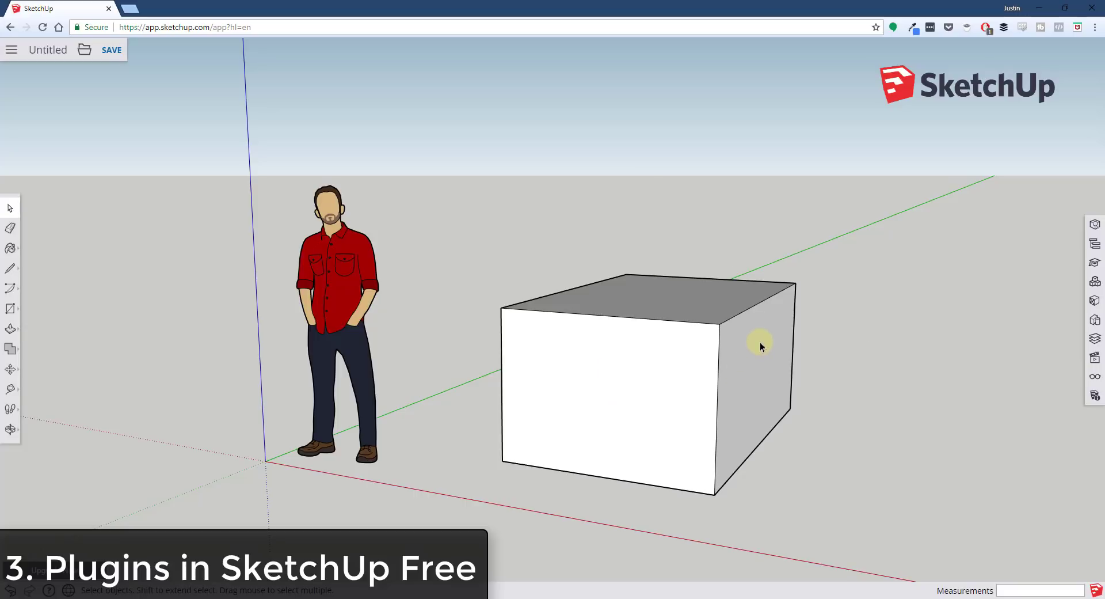
{"action": "mouse_move", "coordinate": [854, 380]}
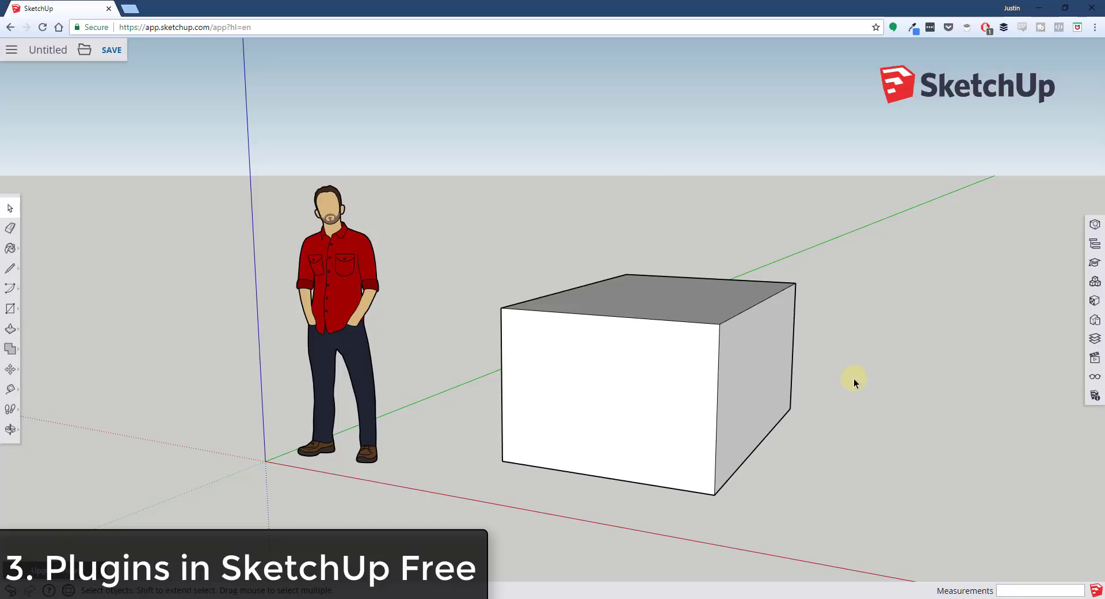
{"action": "mouse_move", "coordinate": [650, 416]}
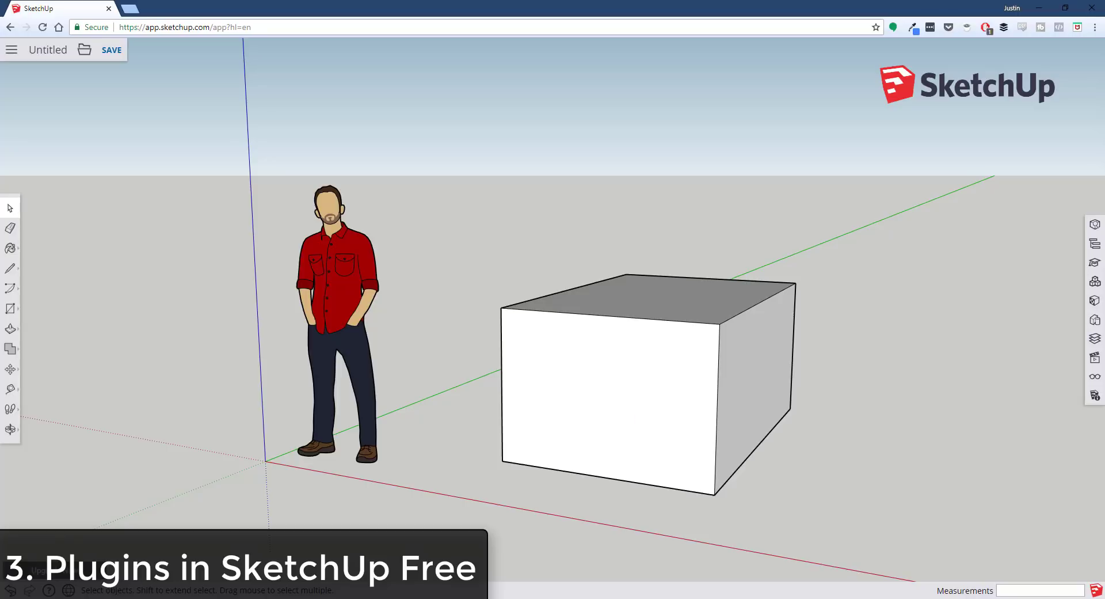
{"action": "mouse_move", "coordinate": [248, 439]}
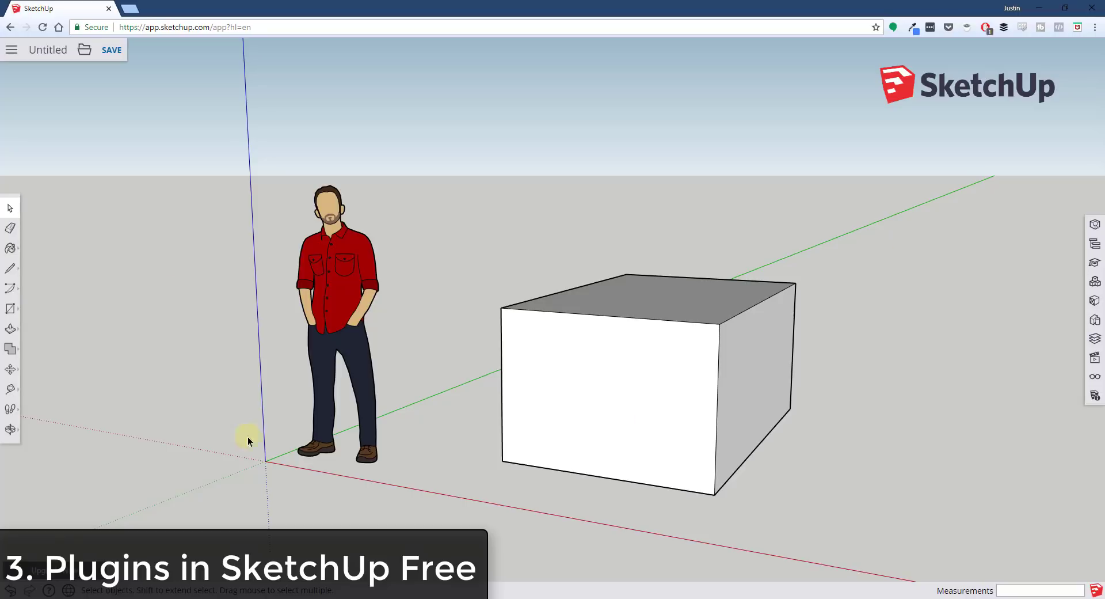
{"action": "mouse_move", "coordinate": [672, 418]}
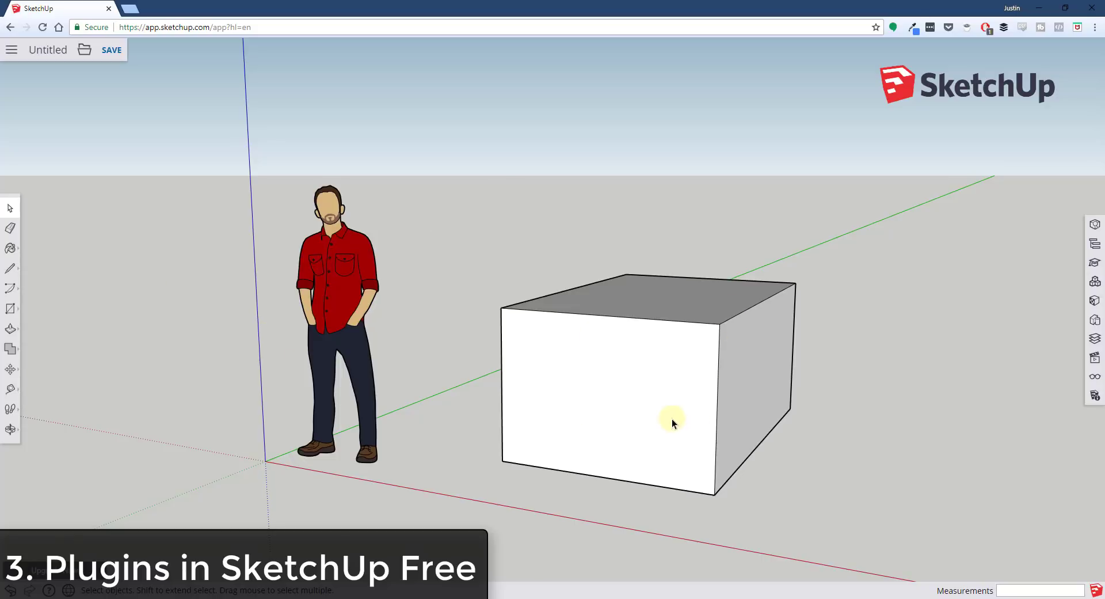
{"action": "mouse_move", "coordinate": [644, 407]}
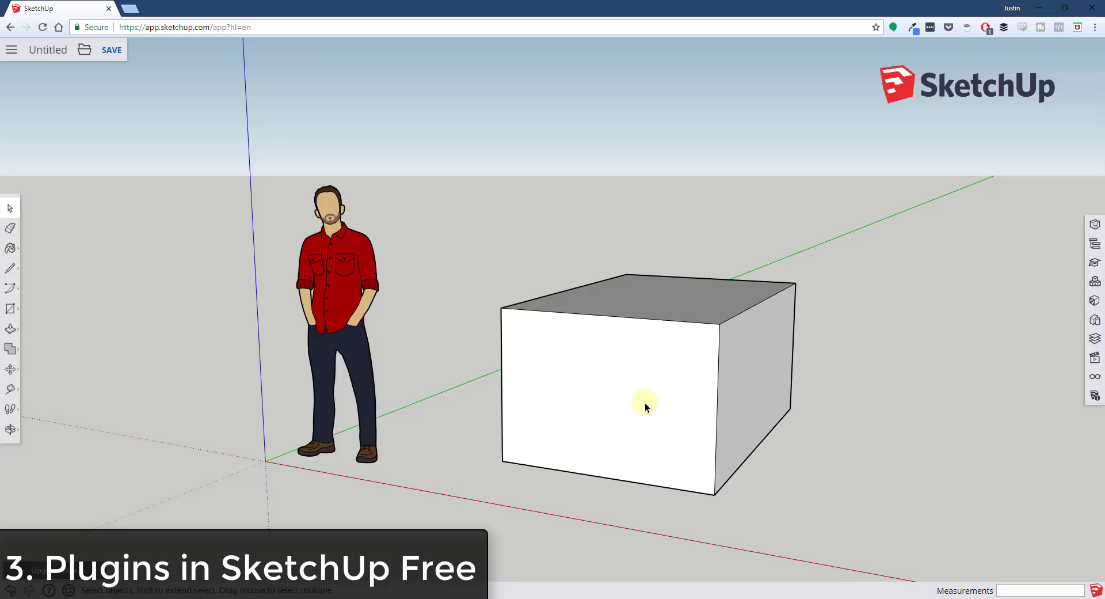
{"action": "mouse_move", "coordinate": [647, 360]}
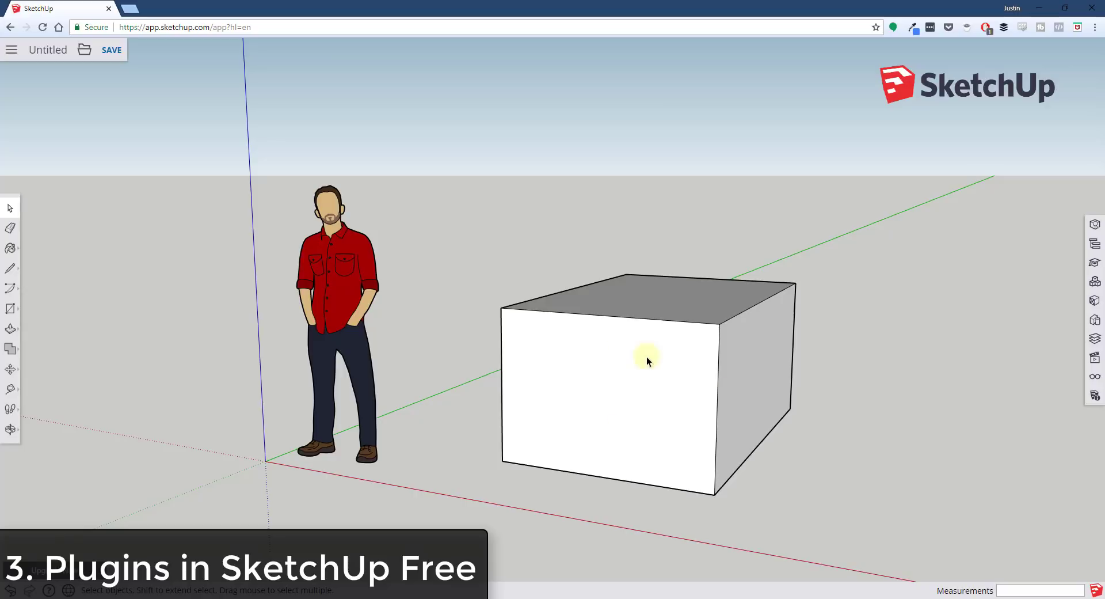
{"action": "mouse_move", "coordinate": [594, 373]}
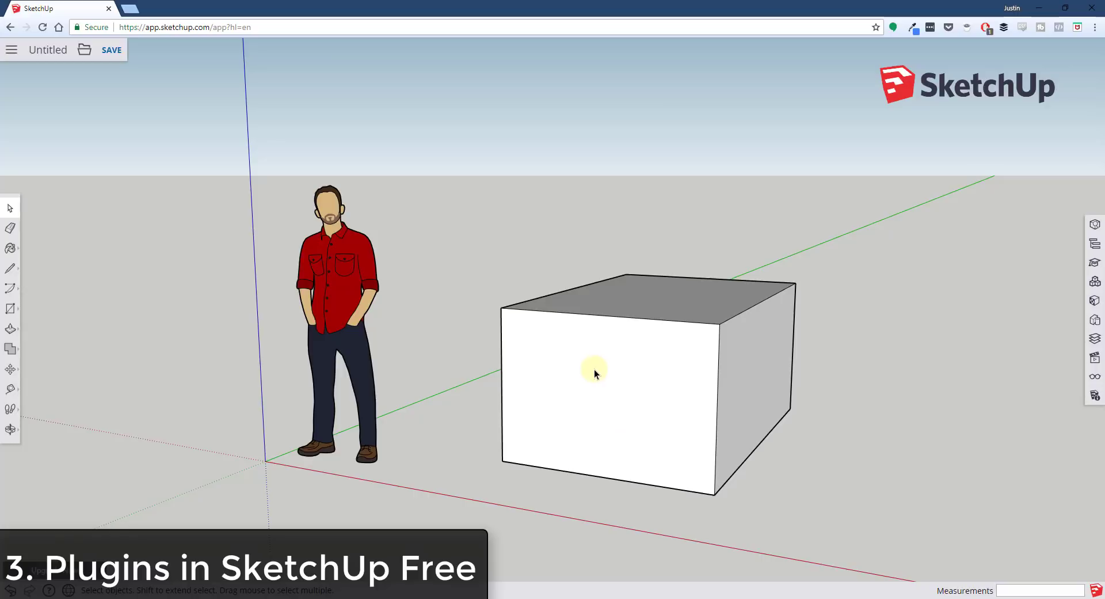
{"action": "mouse_move", "coordinate": [709, 394]}
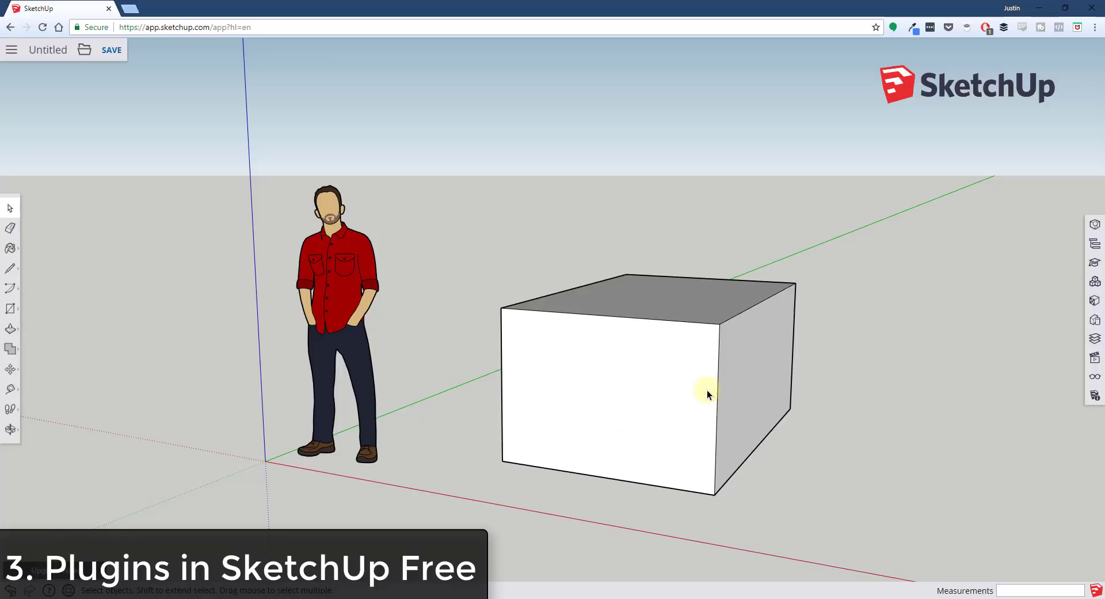
{"action": "mouse_move", "coordinate": [663, 357]}
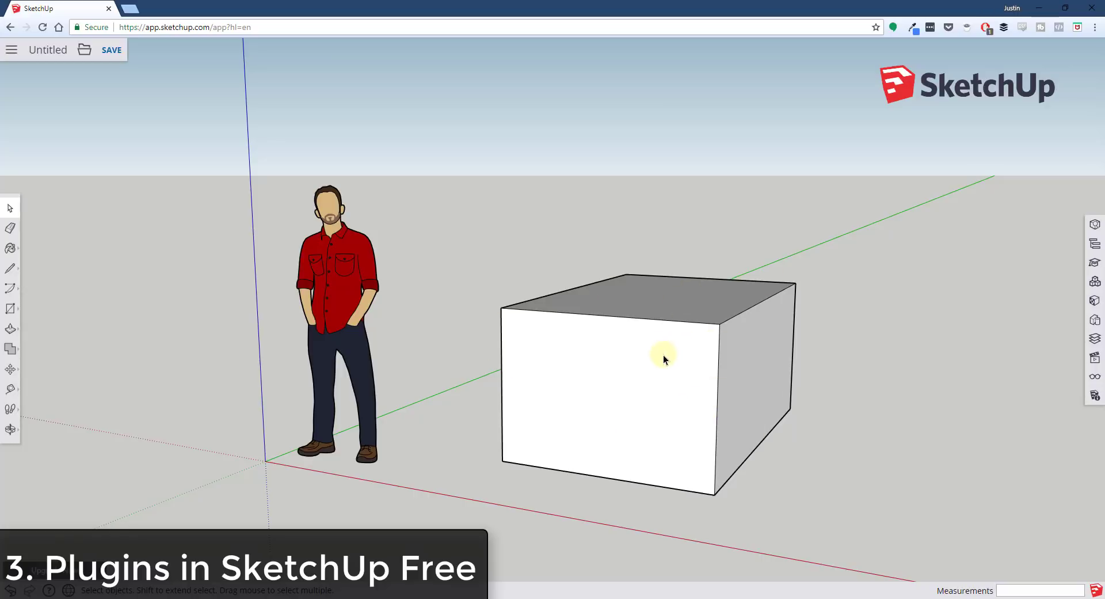
{"action": "mouse_move", "coordinate": [733, 345]}
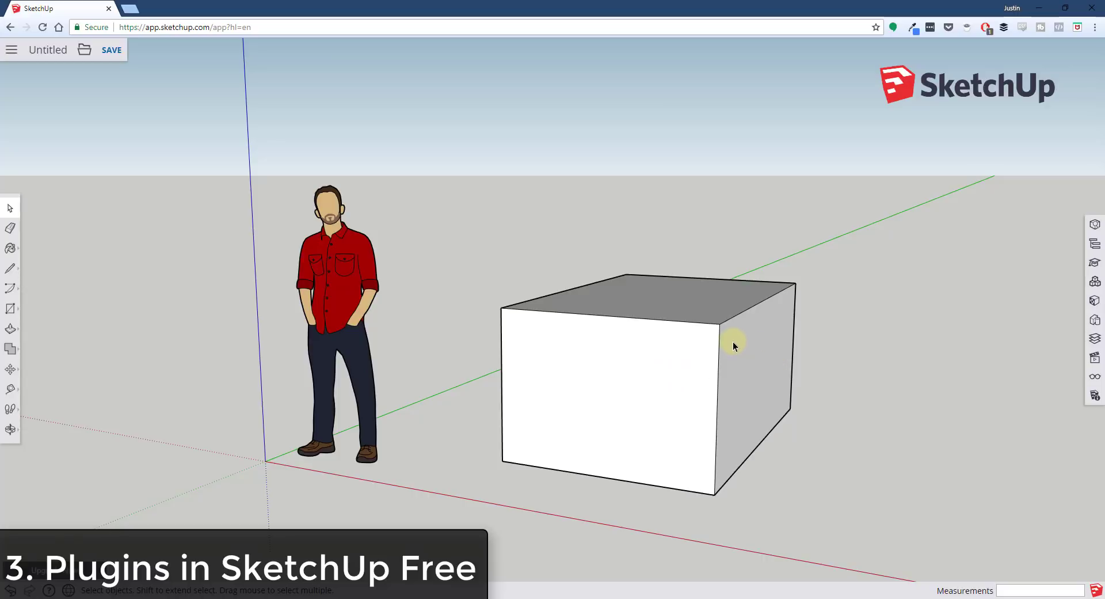
{"action": "mouse_move", "coordinate": [782, 333]}
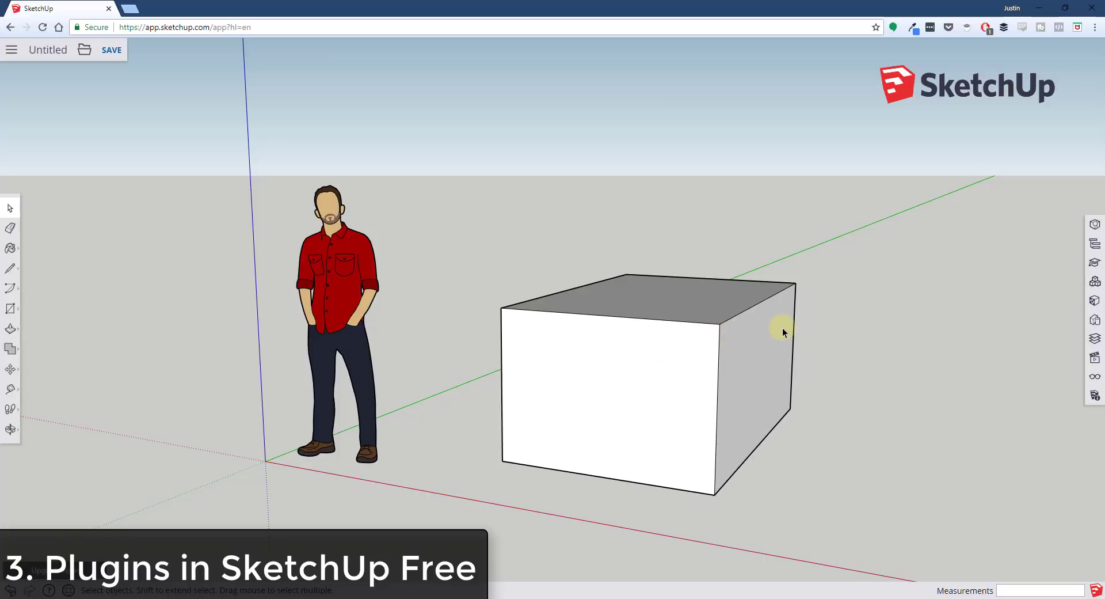
{"action": "mouse_move", "coordinate": [788, 333]}
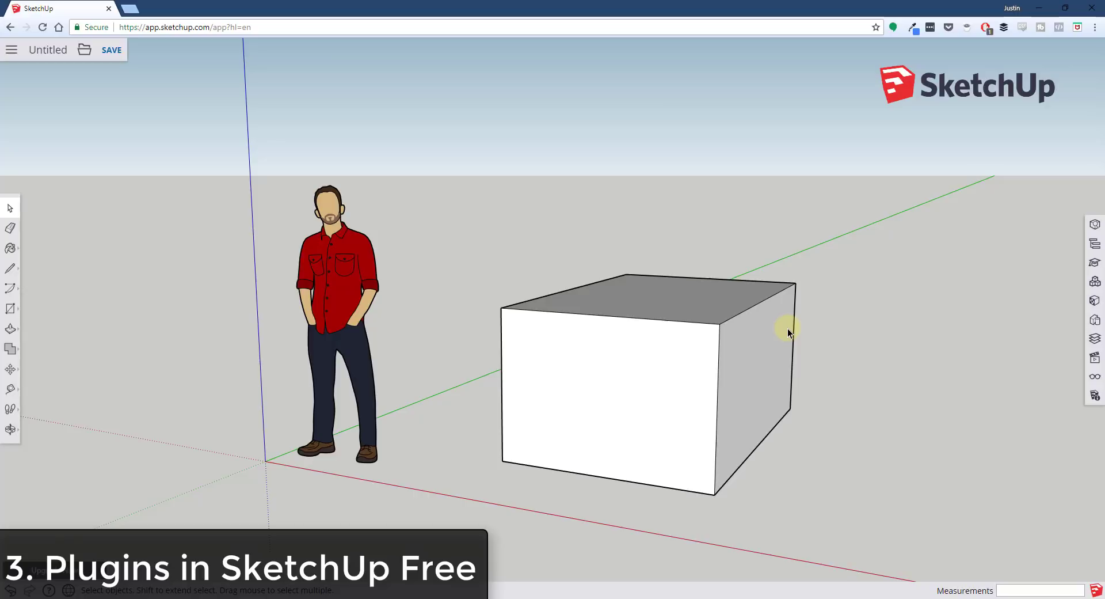
{"action": "mouse_move", "coordinate": [751, 279]}
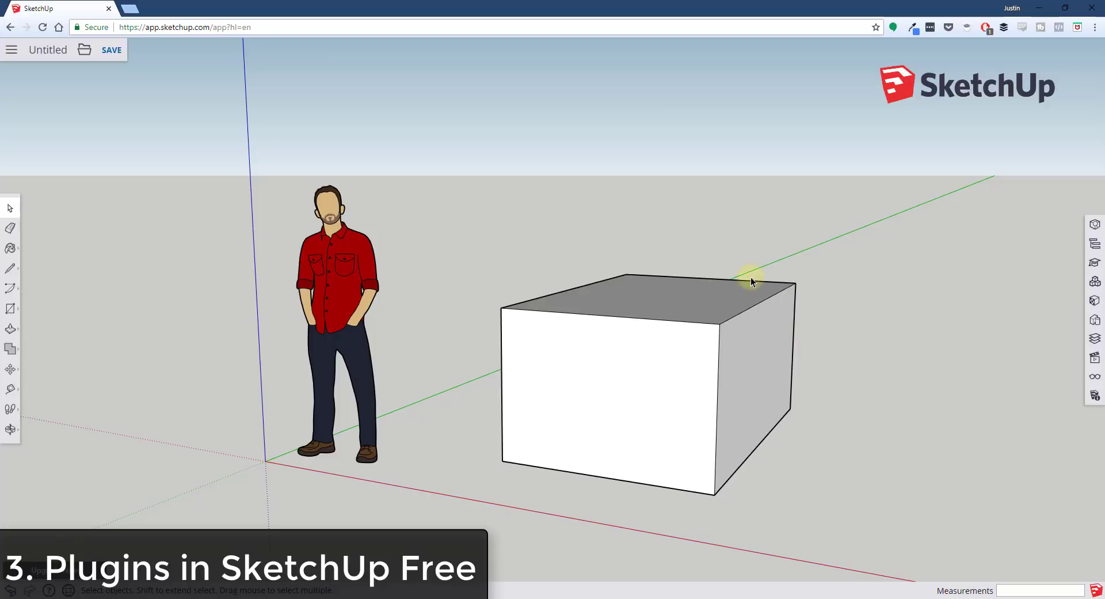
{"action": "mouse_move", "coordinate": [662, 423]}
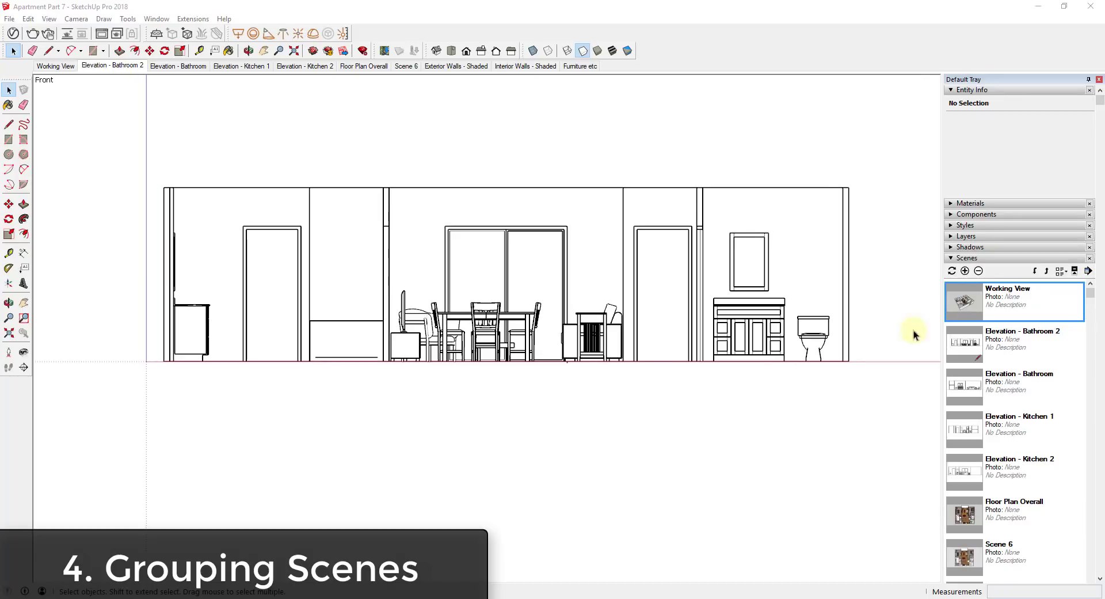
{"action": "mouse_move", "coordinate": [97, 85]}
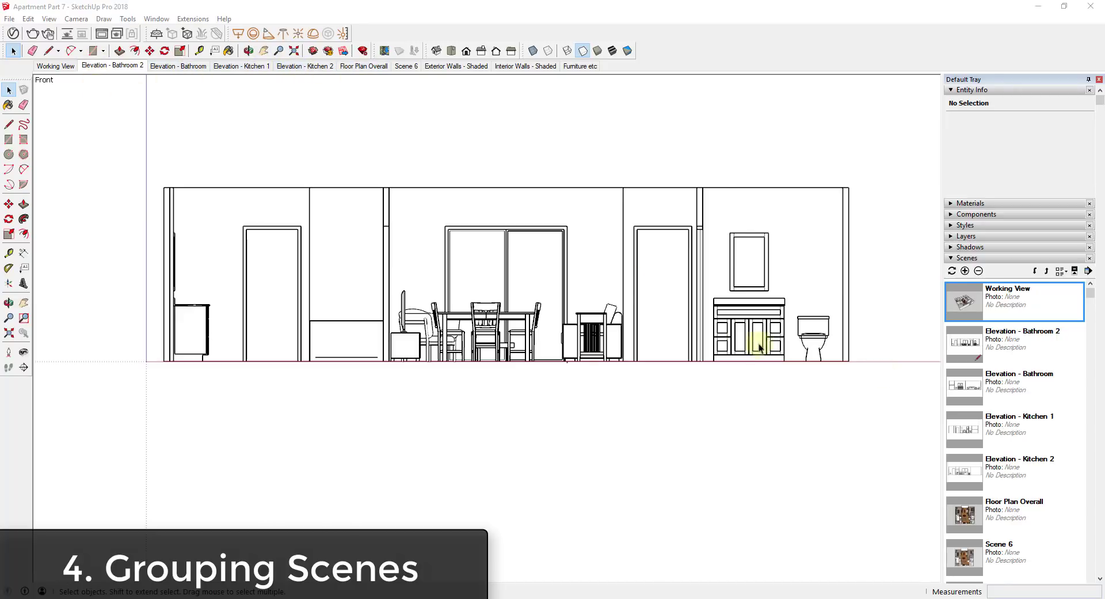
Scroll the scenes list for the apartment's Elevation - Bathroom 2 view.
{"action": "scroll", "scroll_direction": "down", "scroll_amount": 3}
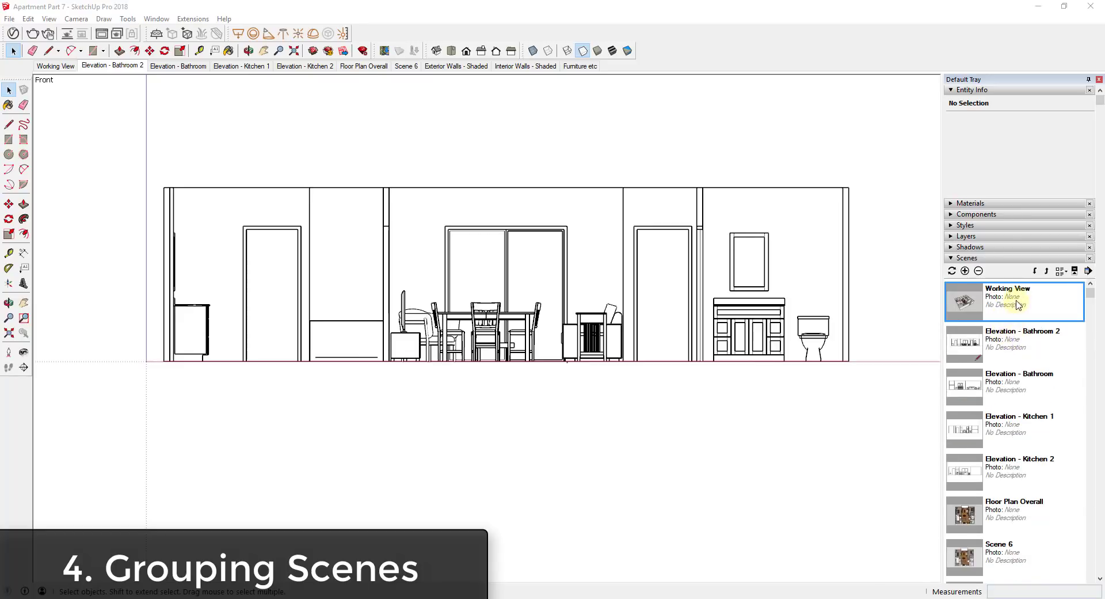
{"action": "mouse_move", "coordinate": [994, 369]}
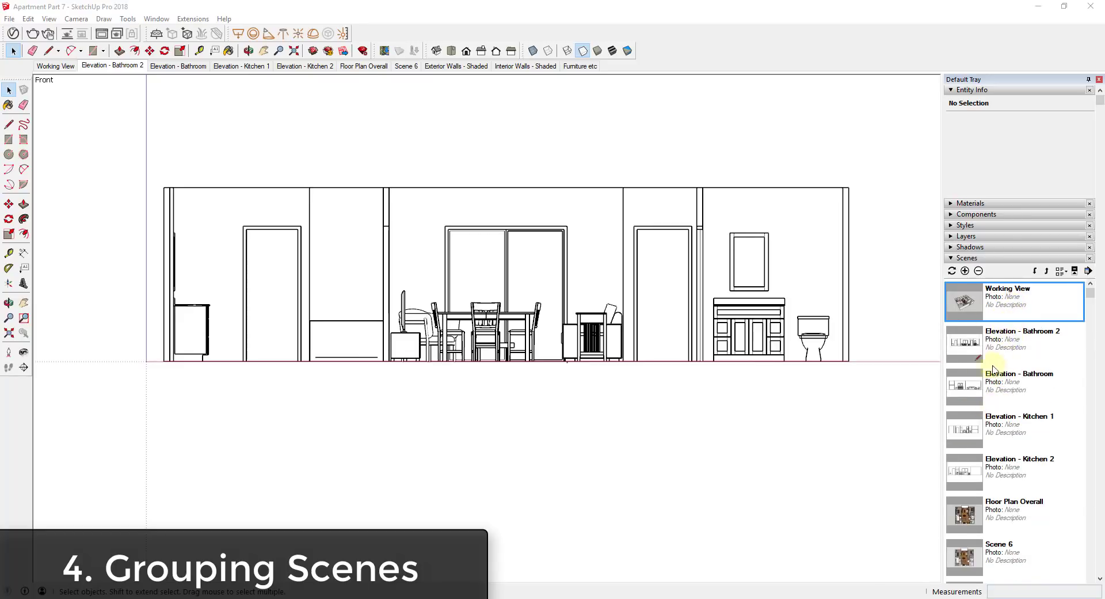
{"action": "mouse_move", "coordinate": [1048, 316]}
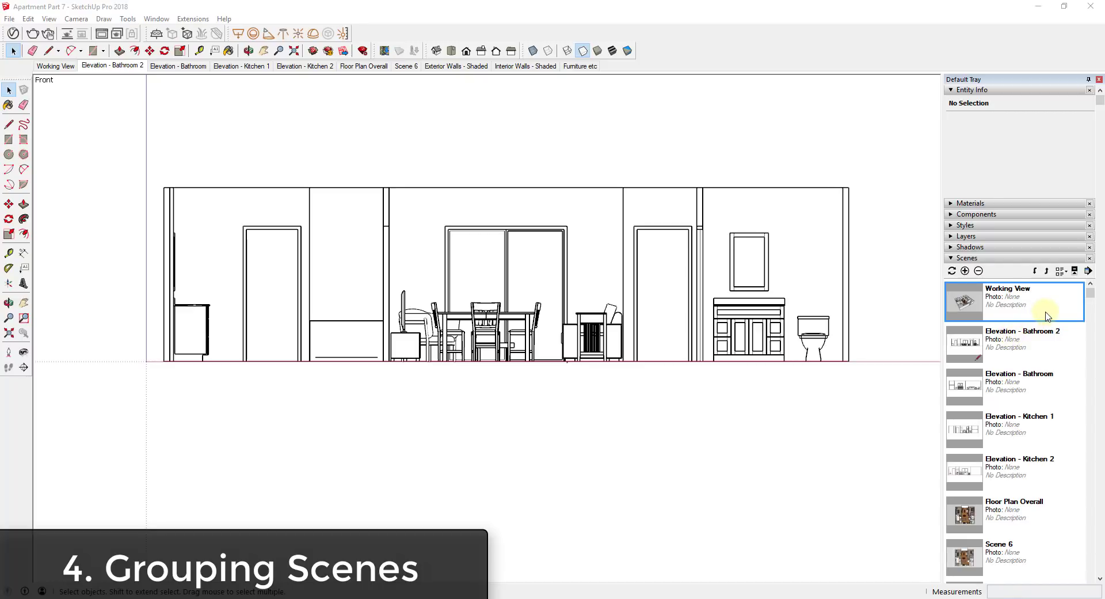
{"action": "mouse_move", "coordinate": [1036, 323]}
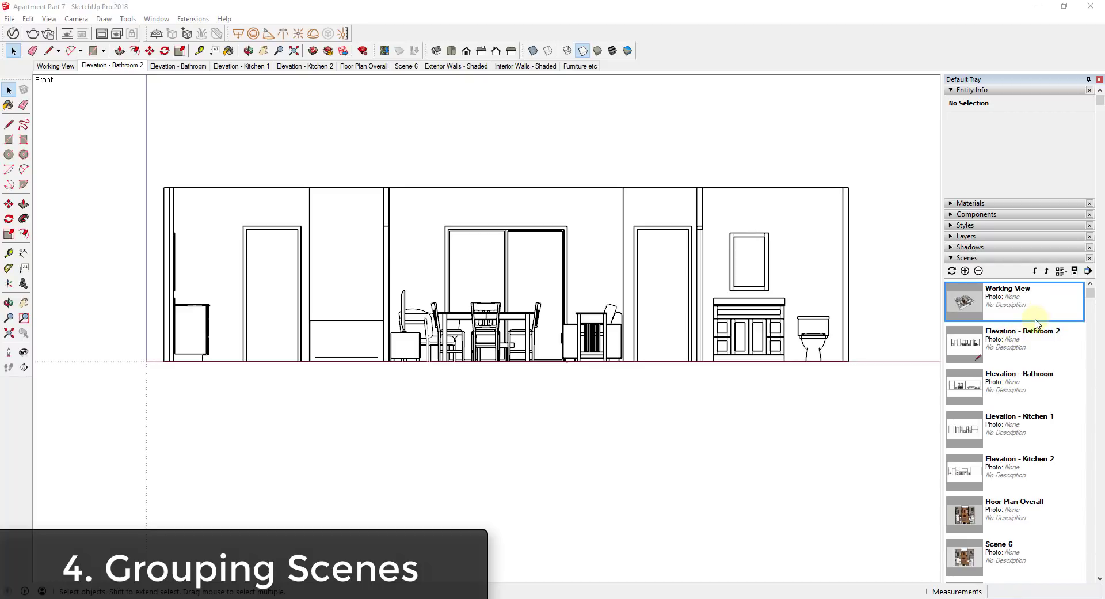
{"action": "mouse_move", "coordinate": [1025, 383]}
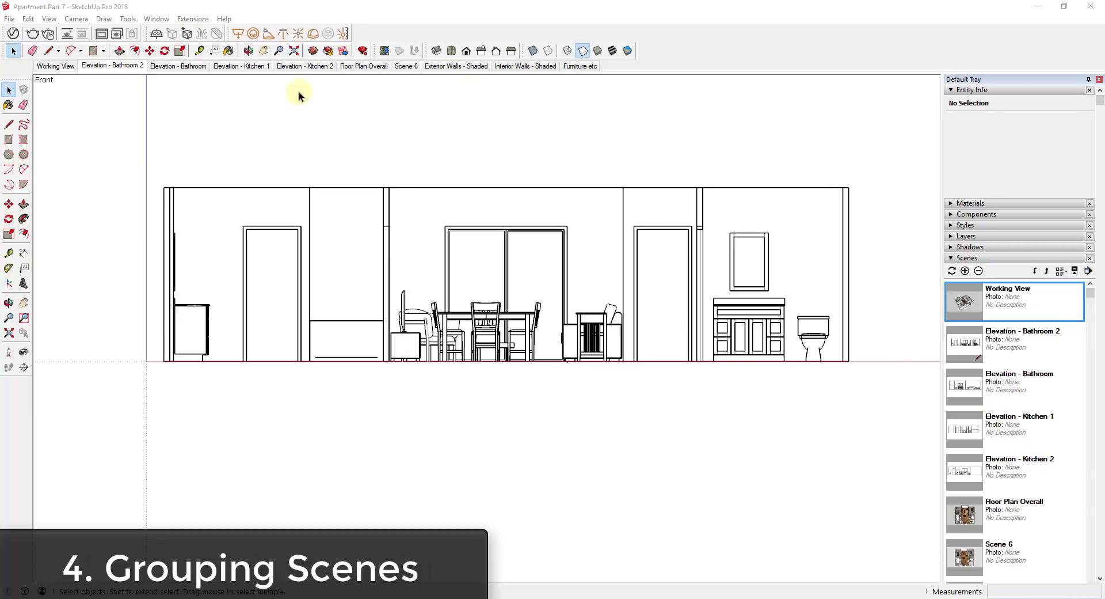
{"action": "mouse_move", "coordinate": [358, 85]}
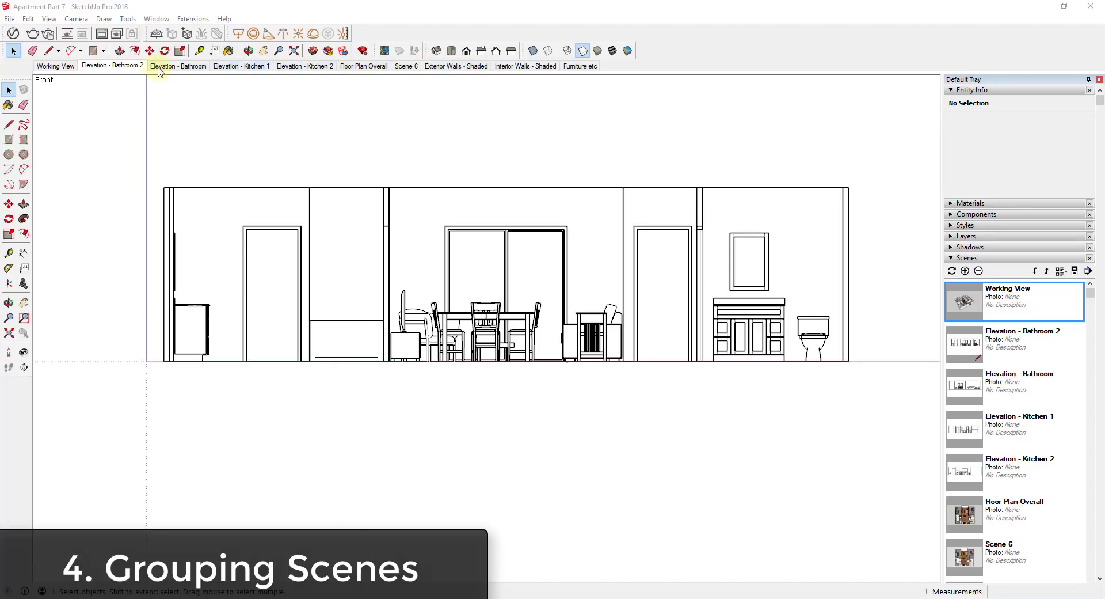
{"action": "mouse_move", "coordinate": [771, 214]}
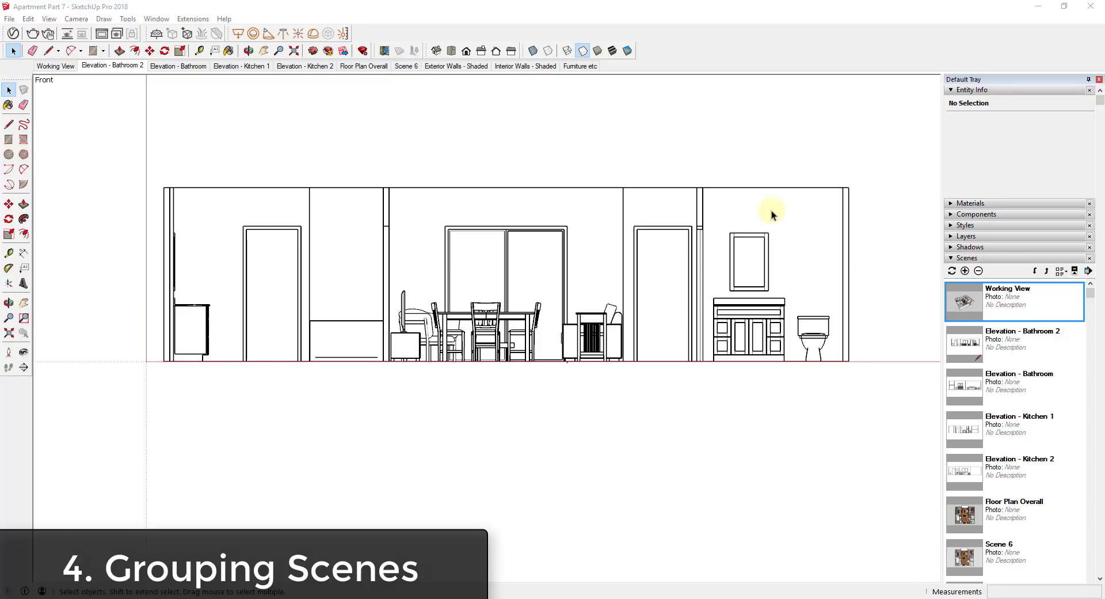
{"action": "mouse_move", "coordinate": [307, 34]}
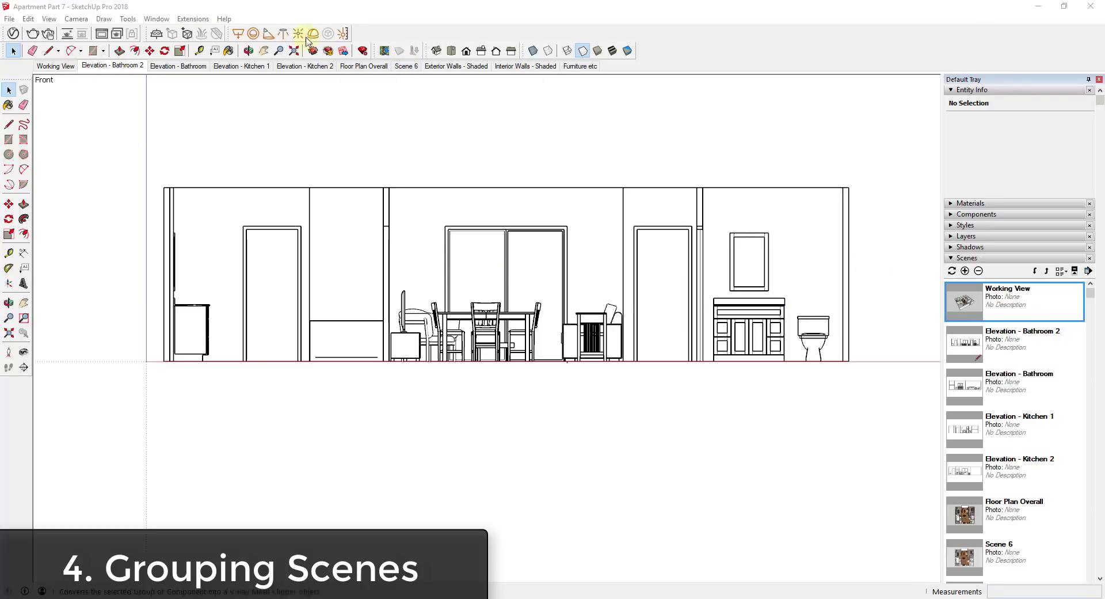
{"action": "mouse_move", "coordinate": [136, 80]}
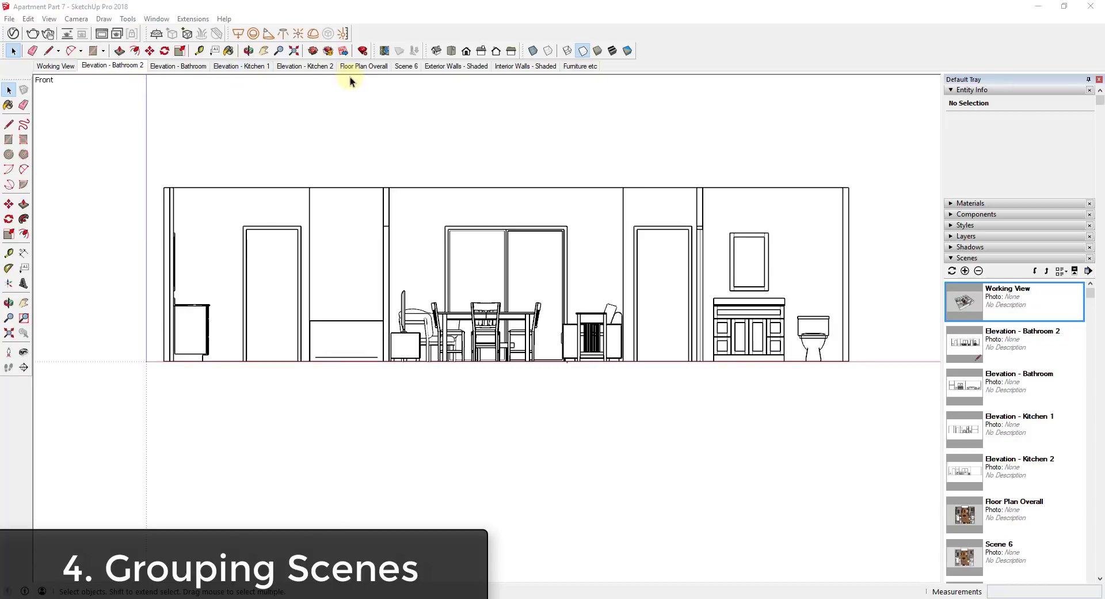
{"action": "mouse_move", "coordinate": [1026, 62]}
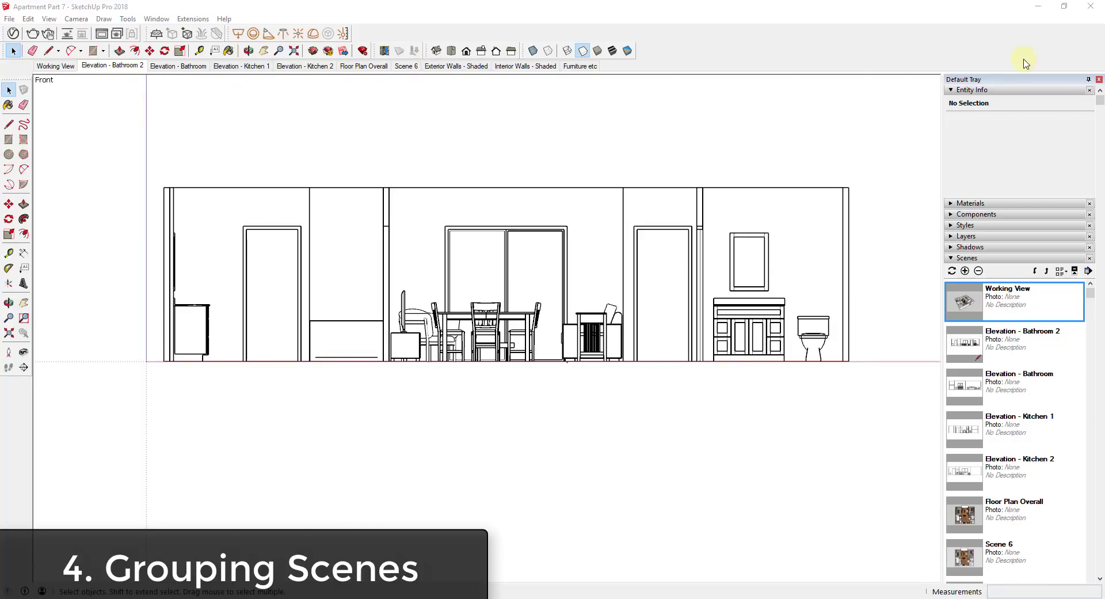
{"action": "mouse_move", "coordinate": [1042, 69]}
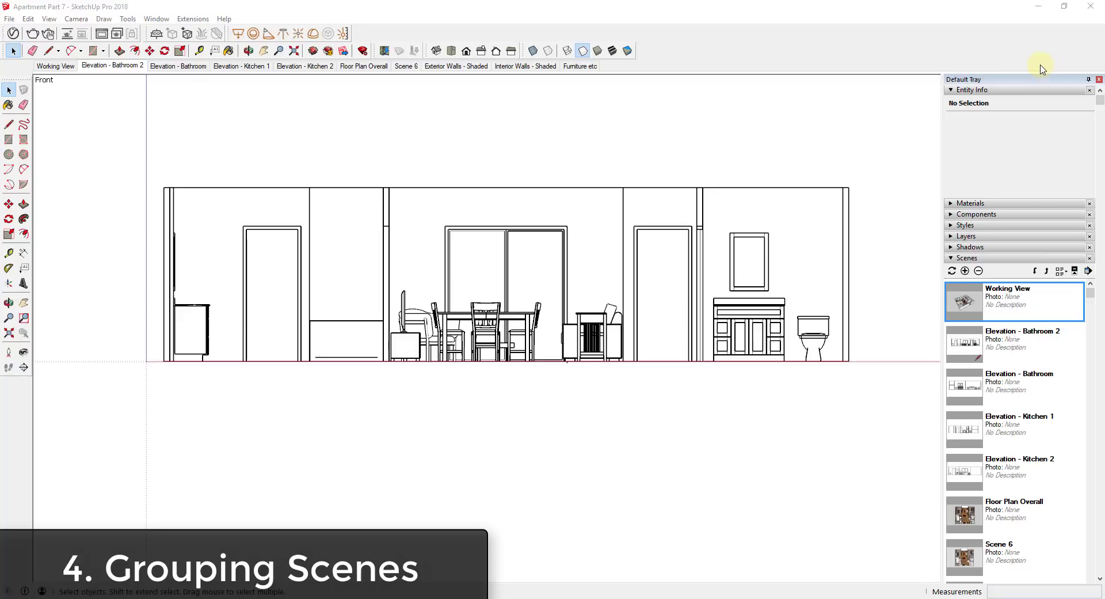
{"action": "mouse_move", "coordinate": [932, 121]}
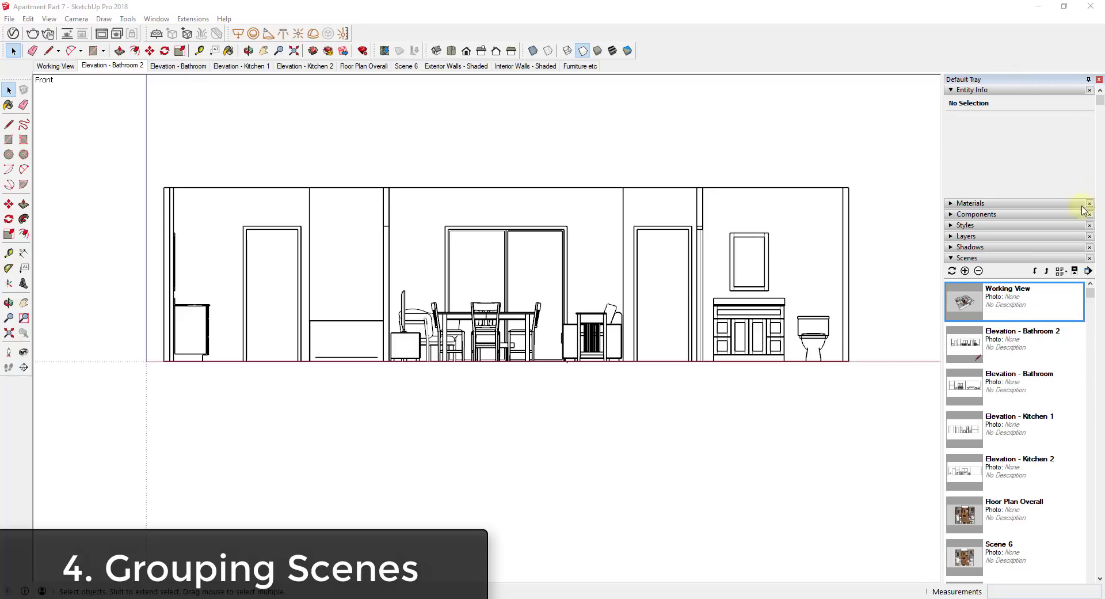
{"action": "left_click", "coordinate": [55, 66]}
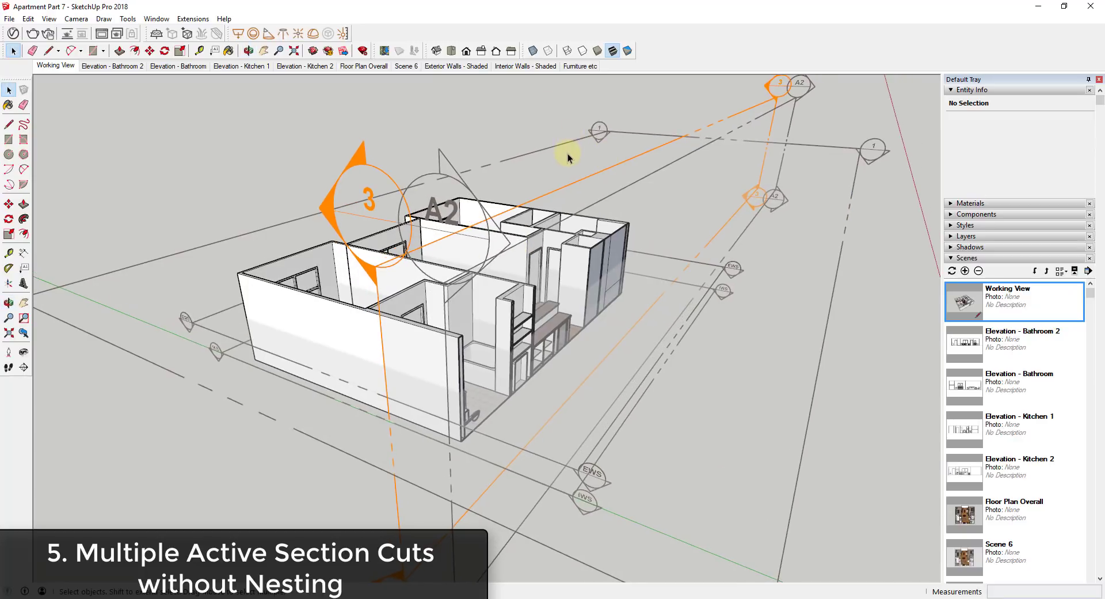
Make the Section 1 plane an active cut from its context menu.
{"action": "right_click", "coordinate": [597, 130]}
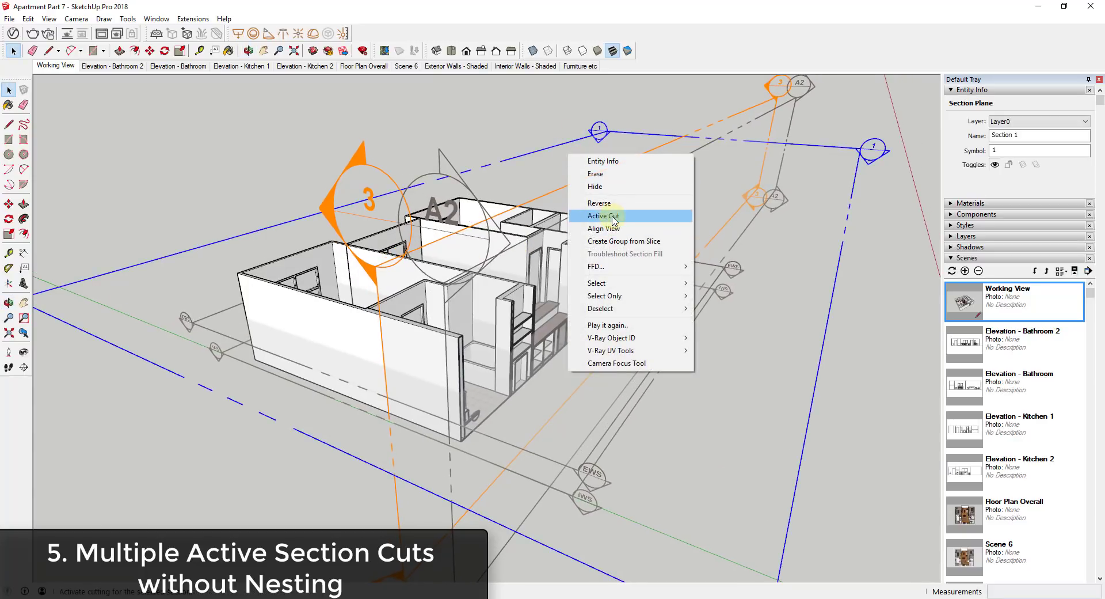
{"action": "left_click", "coordinate": [602, 216]}
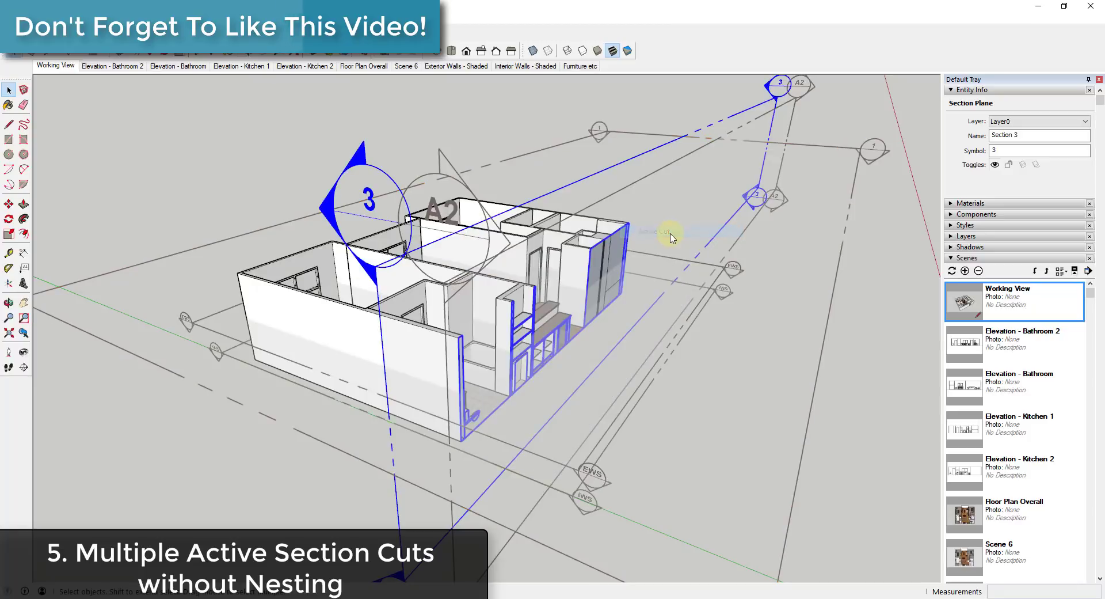
{"action": "mouse_move", "coordinate": [641, 402]}
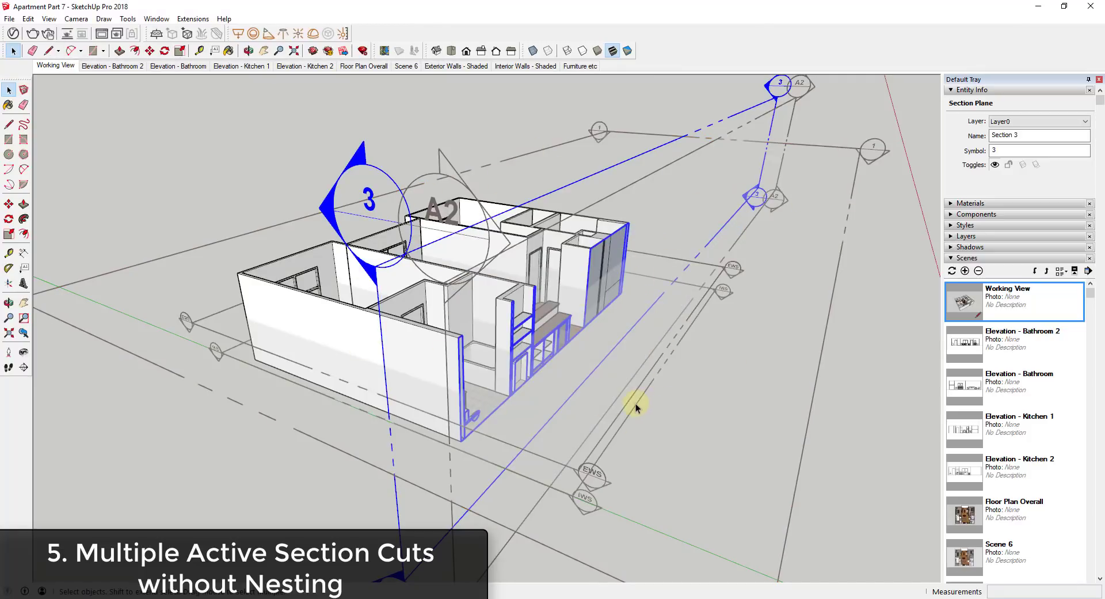
{"action": "mouse_move", "coordinate": [594, 389]}
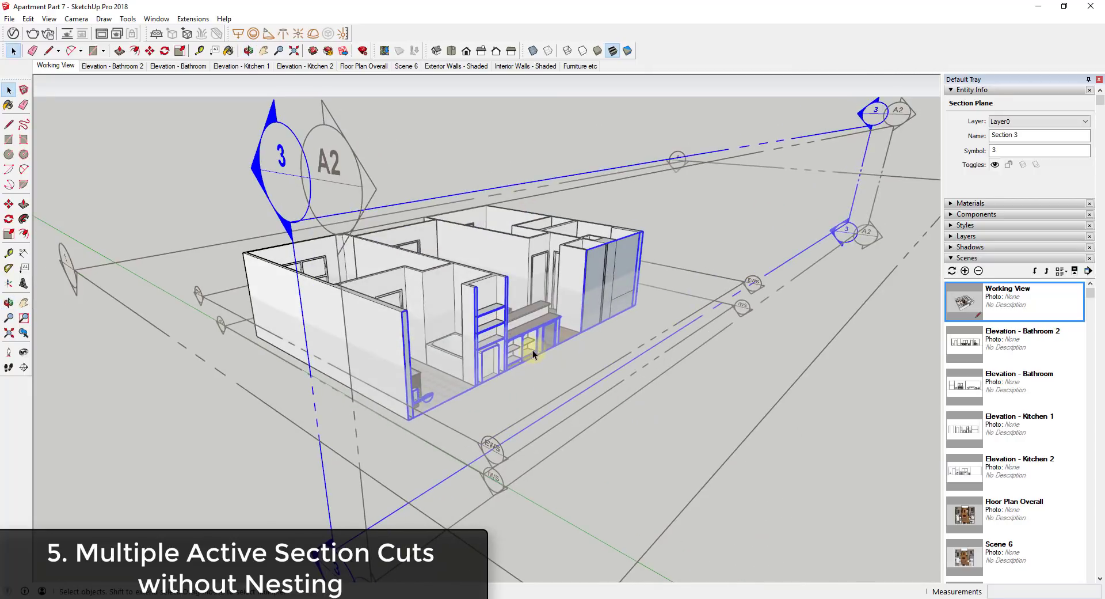
{"action": "mouse_move", "coordinate": [443, 355]}
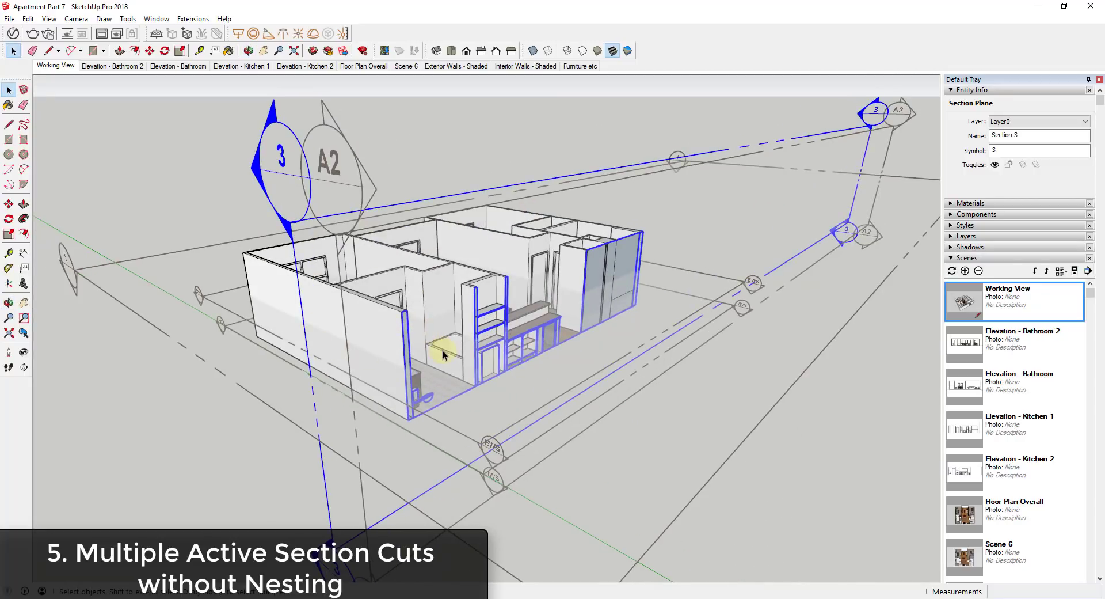
{"action": "mouse_move", "coordinate": [677, 294]}
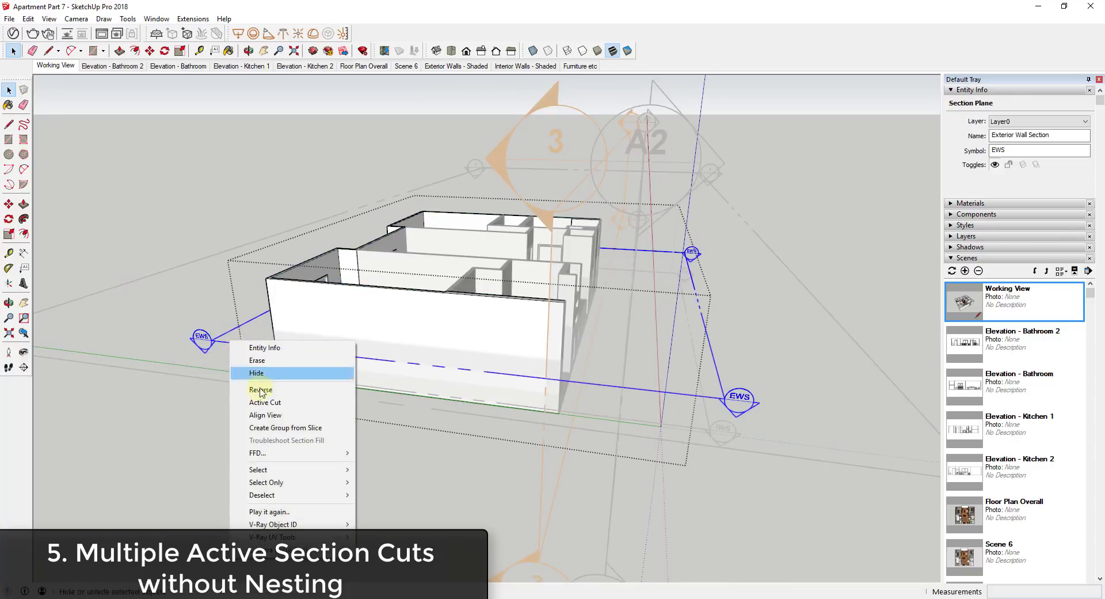
Make the Exterior Wall Section the active cut, then select Section 3.
{"action": "left_click", "coordinate": [260, 389]}
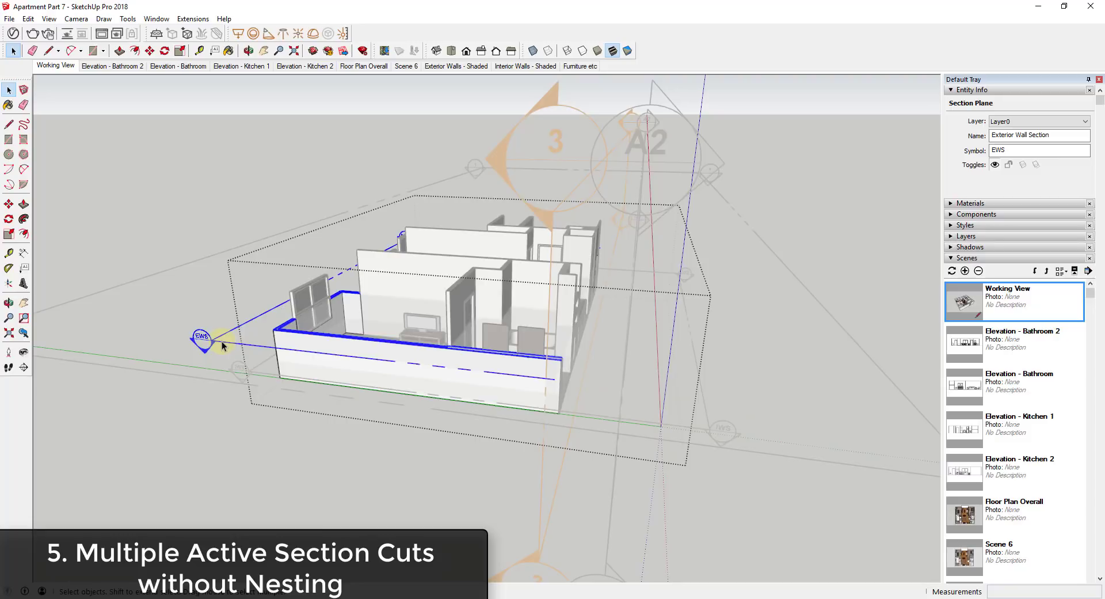
{"action": "mouse_move", "coordinate": [359, 517]}
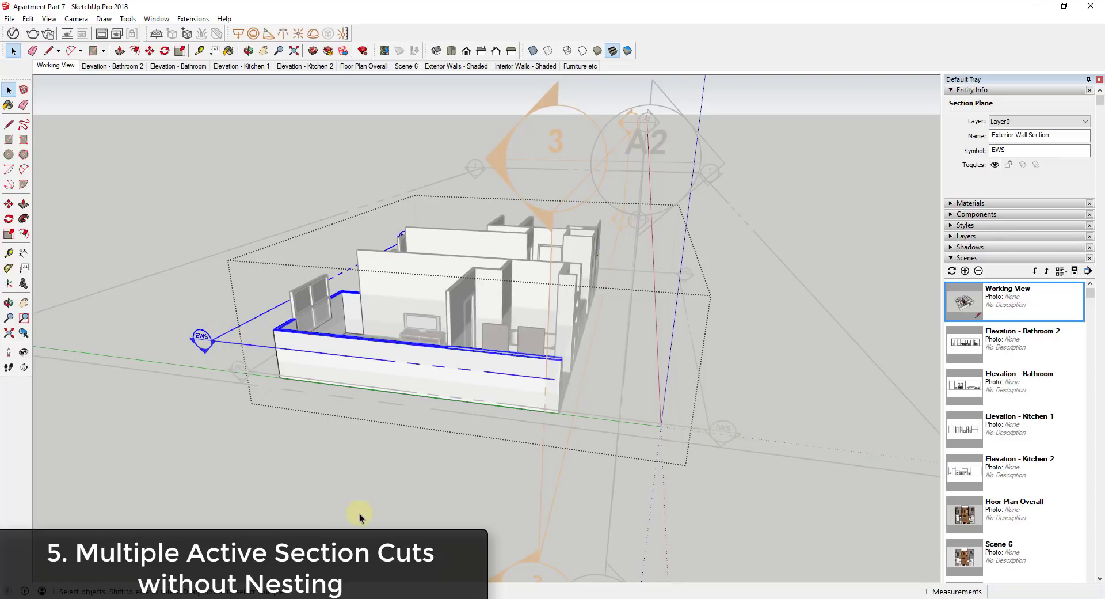
{"action": "left_click", "coordinate": [556, 141]}
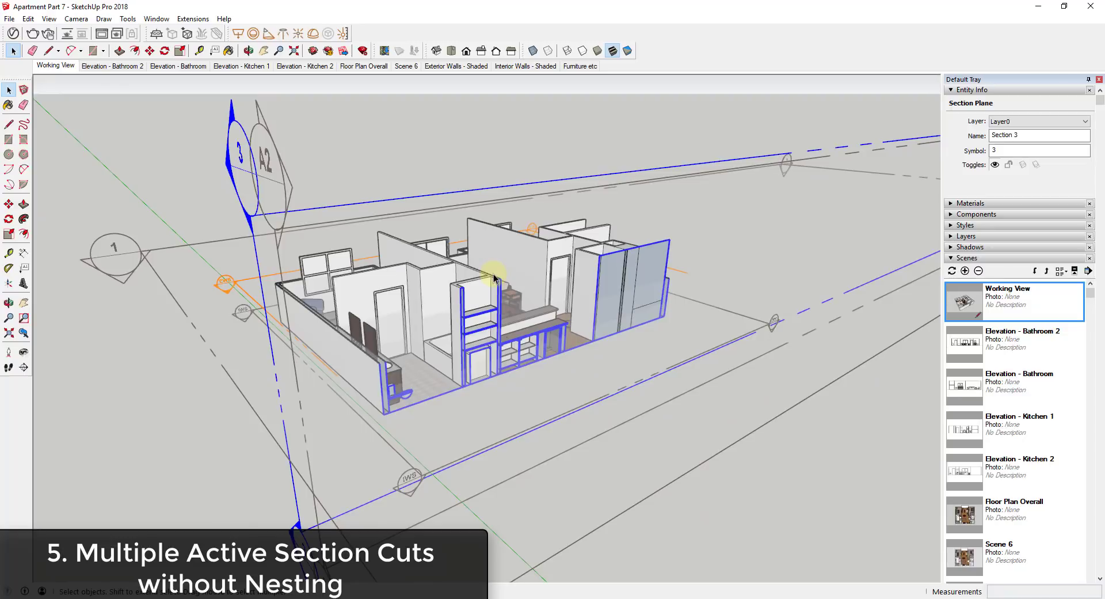
{"action": "mouse_move", "coordinate": [513, 213]}
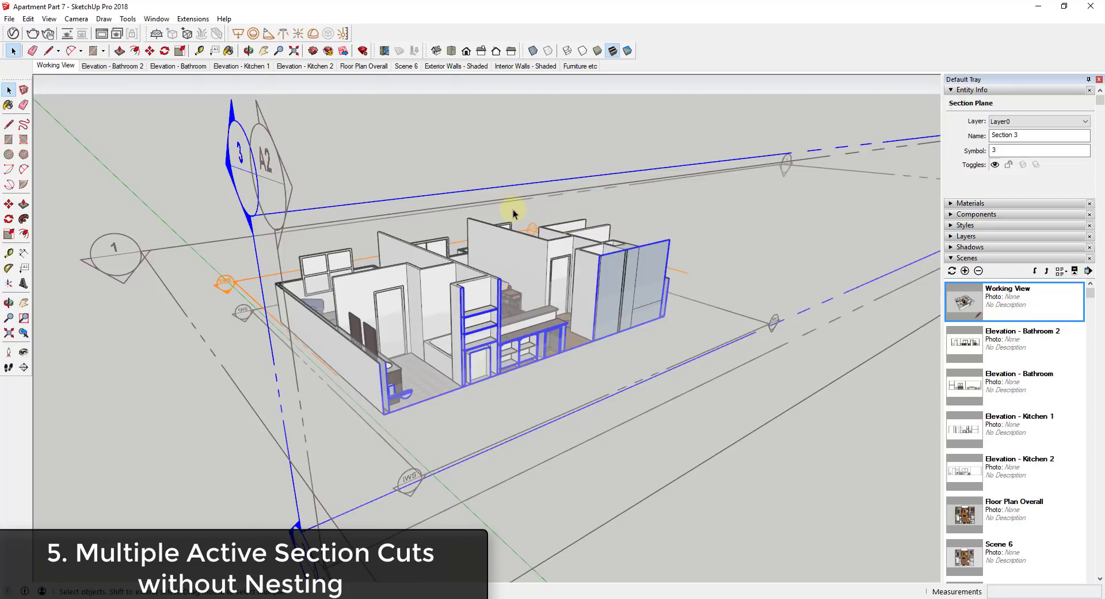
{"action": "mouse_move", "coordinate": [576, 313]}
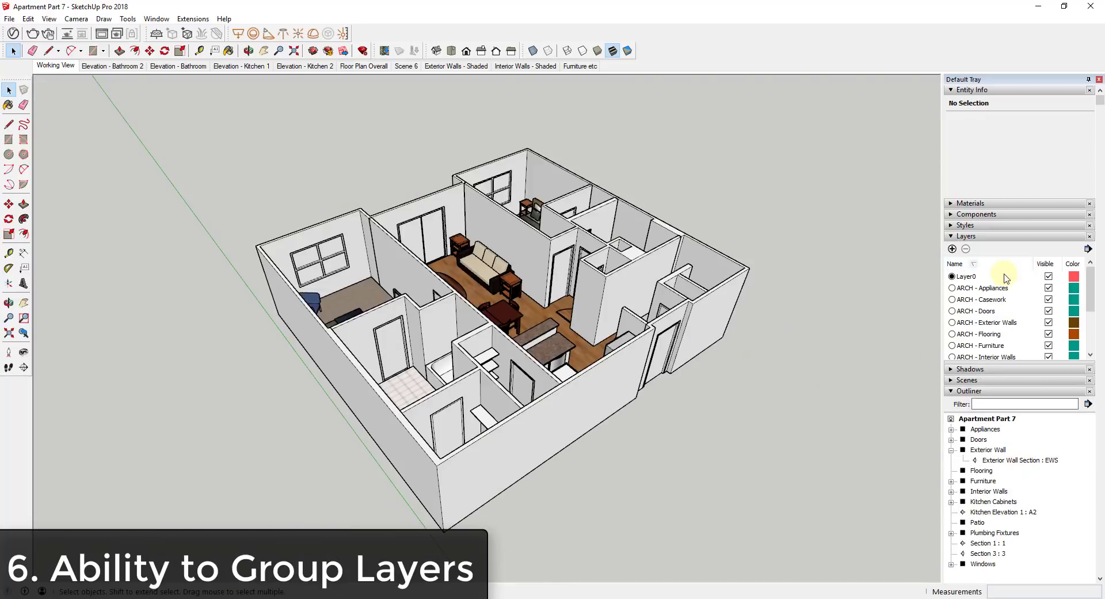
{"action": "mouse_move", "coordinate": [1001, 287]}
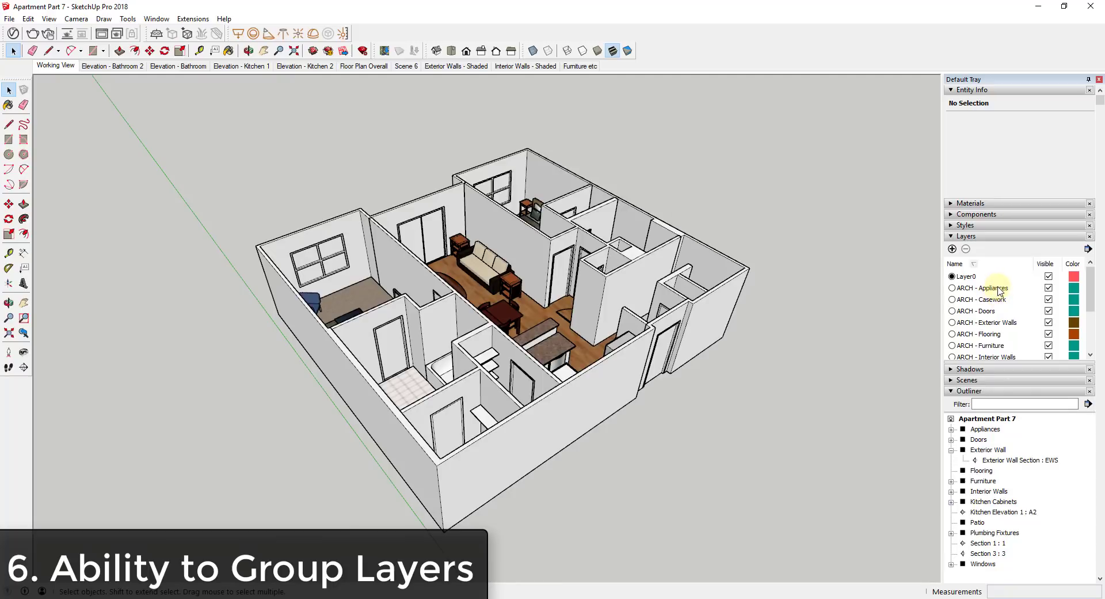
{"action": "mouse_move", "coordinate": [1001, 298]}
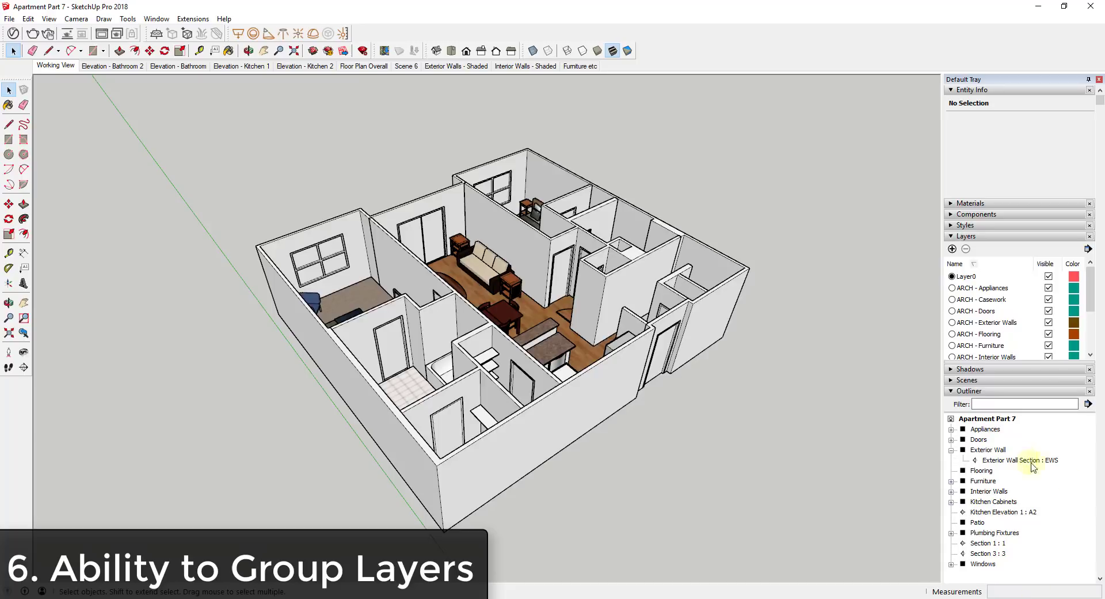
Expand Appliances in the Outliner to list dishwasher, refrigerator, stove and washer/dryer.
{"action": "left_click", "coordinate": [951, 429]}
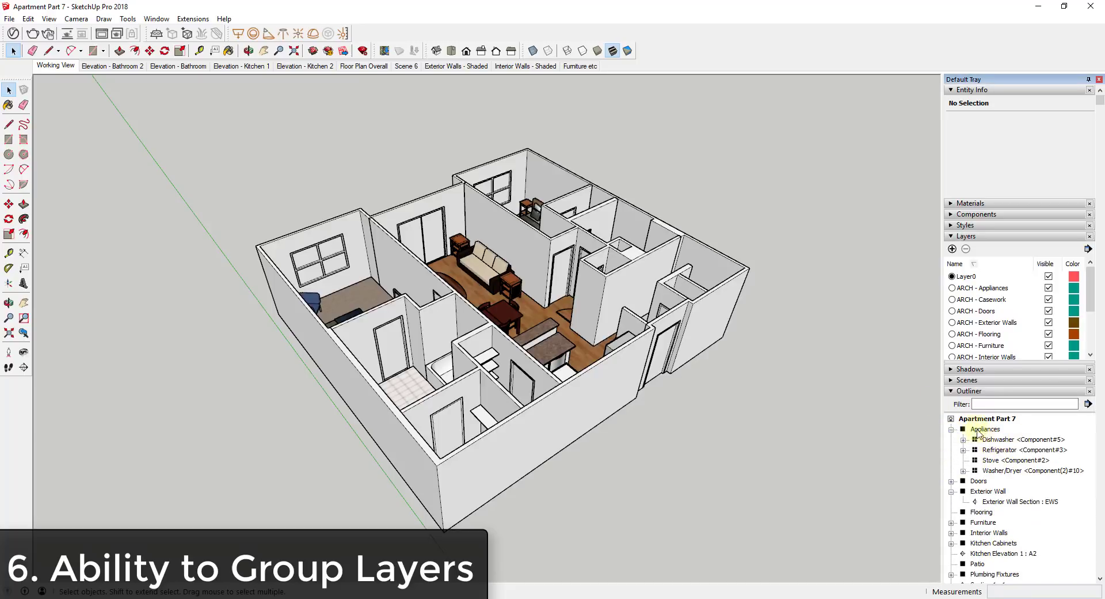
{"action": "left_click", "coordinate": [983, 429]}
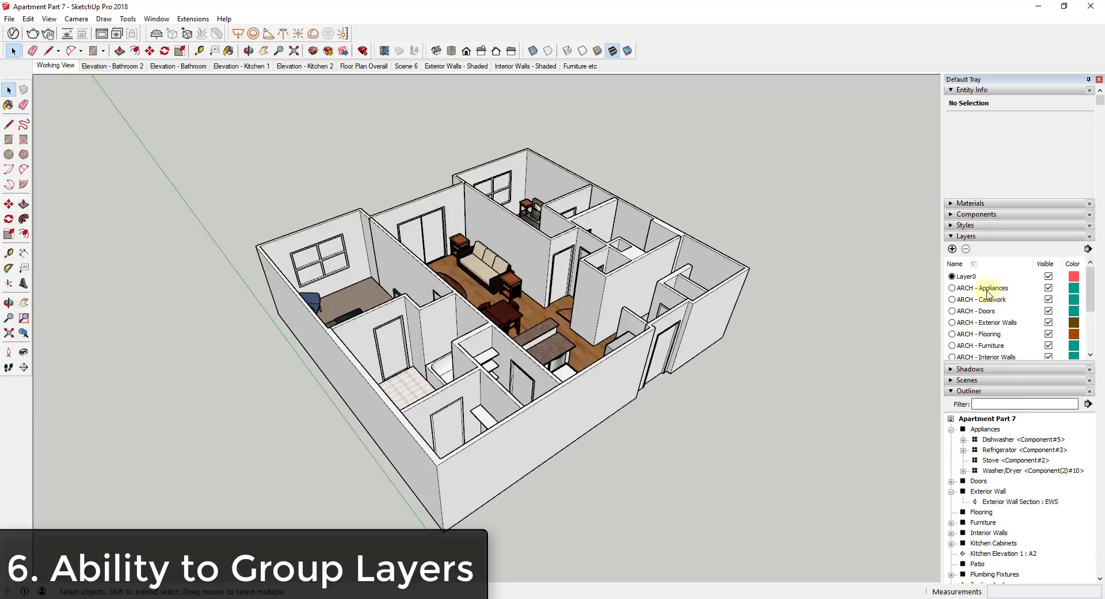
{"action": "left_click", "coordinate": [978, 299]}
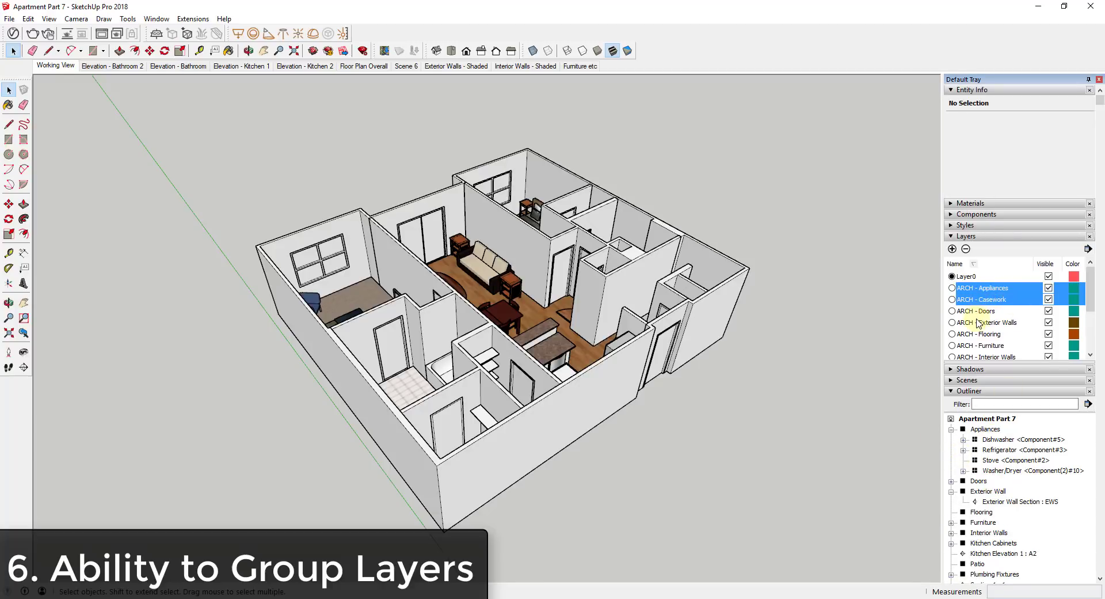
{"action": "left_click", "coordinate": [986, 288]}
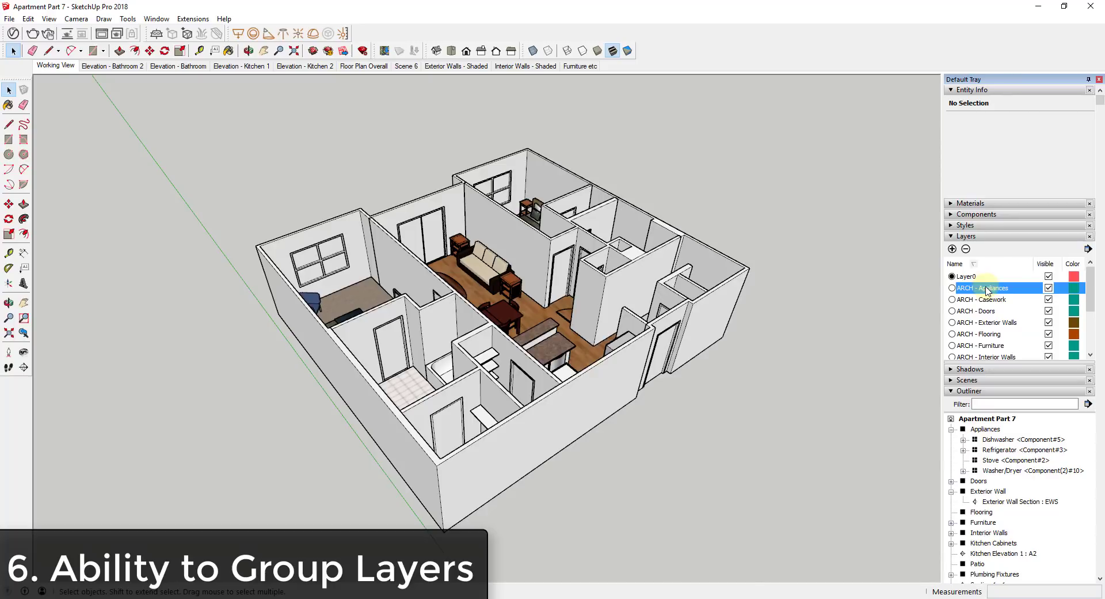
{"action": "mouse_move", "coordinate": [990, 333]}
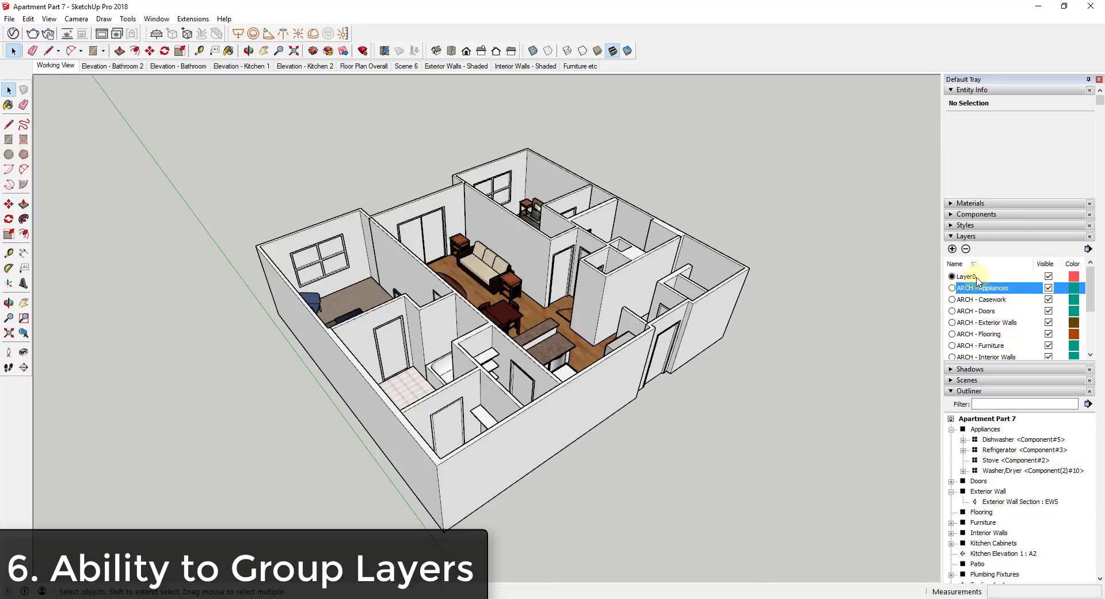
{"action": "mouse_move", "coordinate": [1015, 288]}
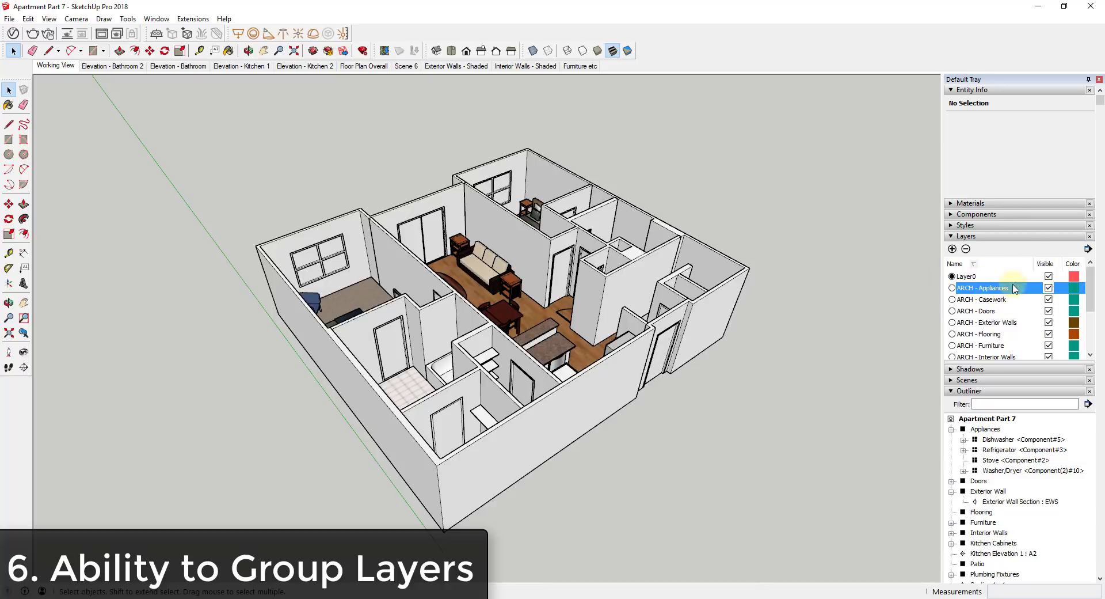
{"action": "scroll", "scroll_direction": "down", "scroll_amount": 3}
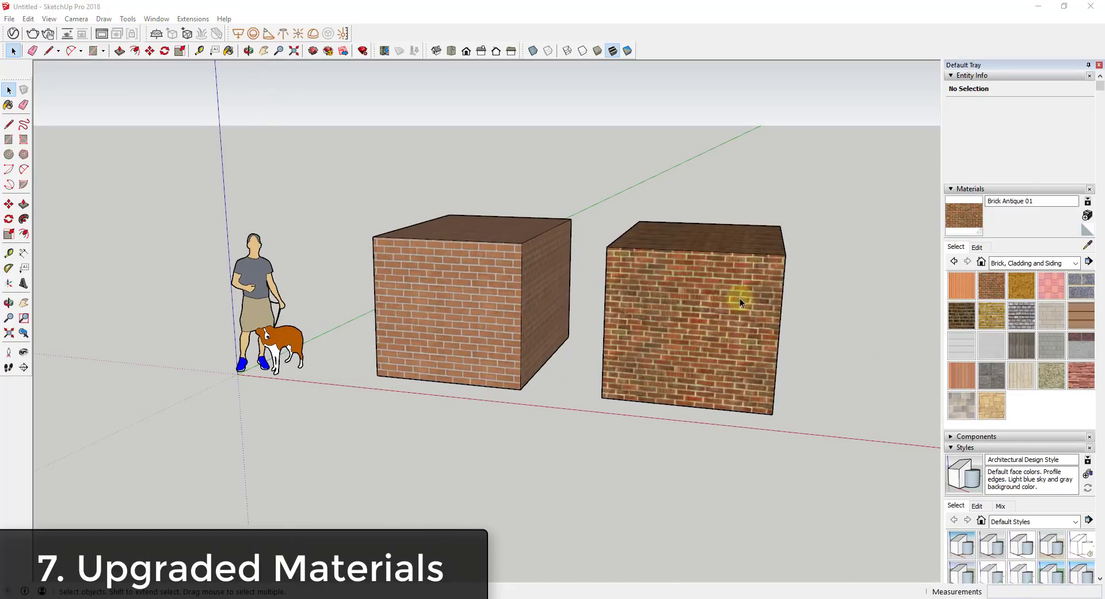
{"action": "mouse_move", "coordinate": [920, 266]}
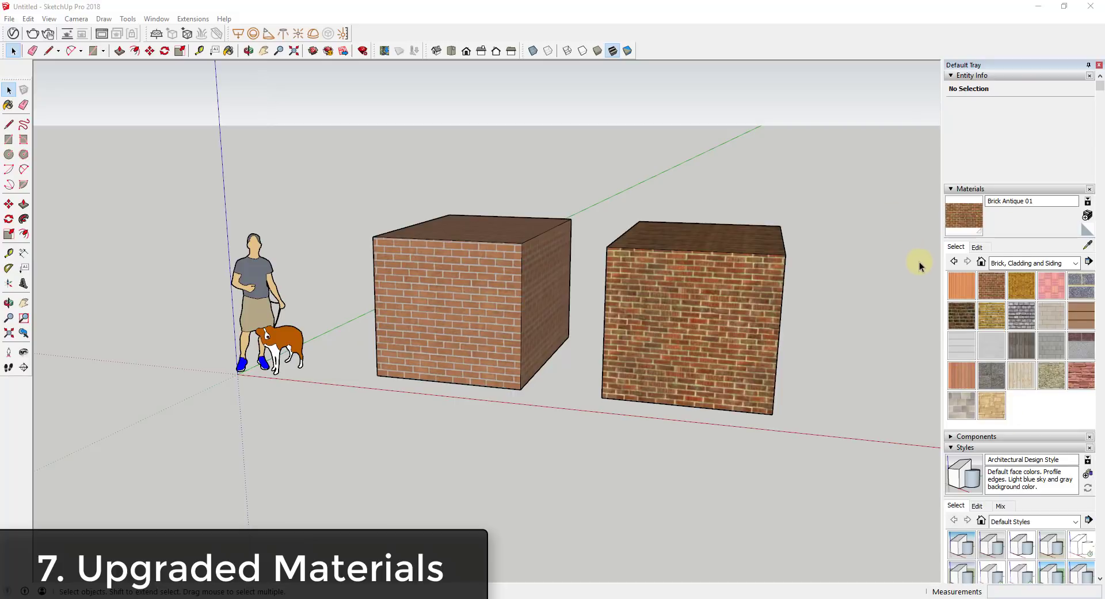
{"action": "mouse_move", "coordinate": [1016, 390]}
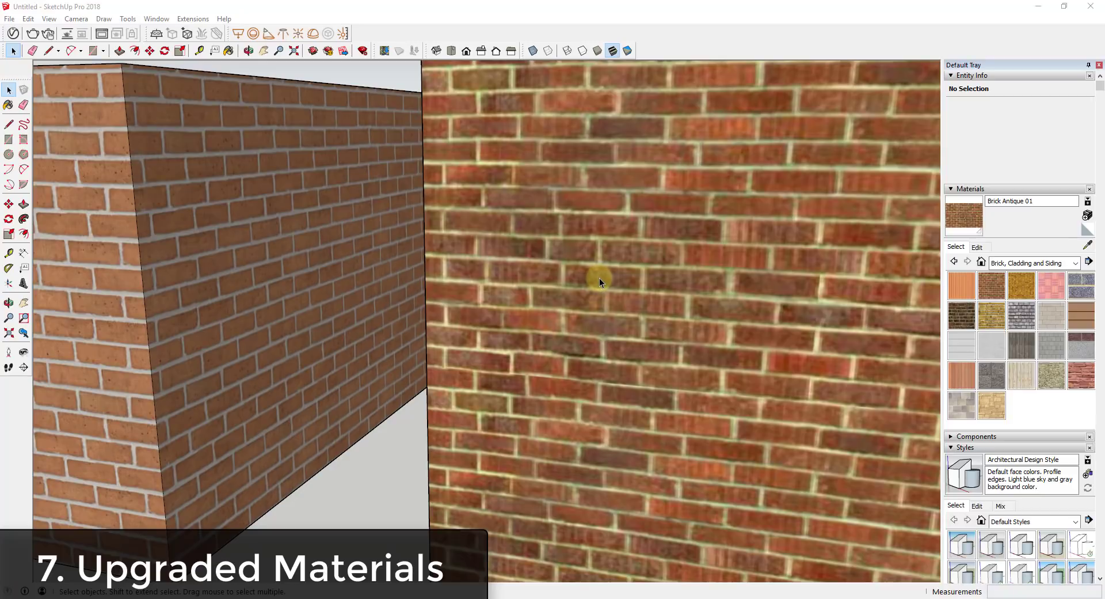
{"action": "mouse_move", "coordinate": [593, 291]}
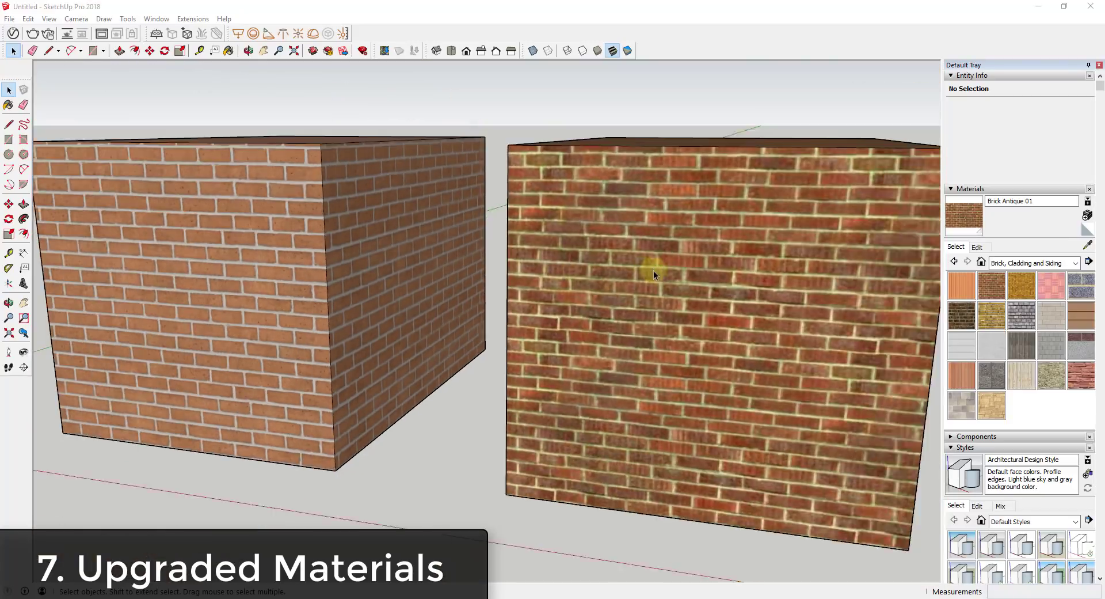
Zoom in on the two Brick Antique 01 boxes beside the person and dog figures.
{"action": "scroll", "scroll_direction": "up", "scroll_amount": 3}
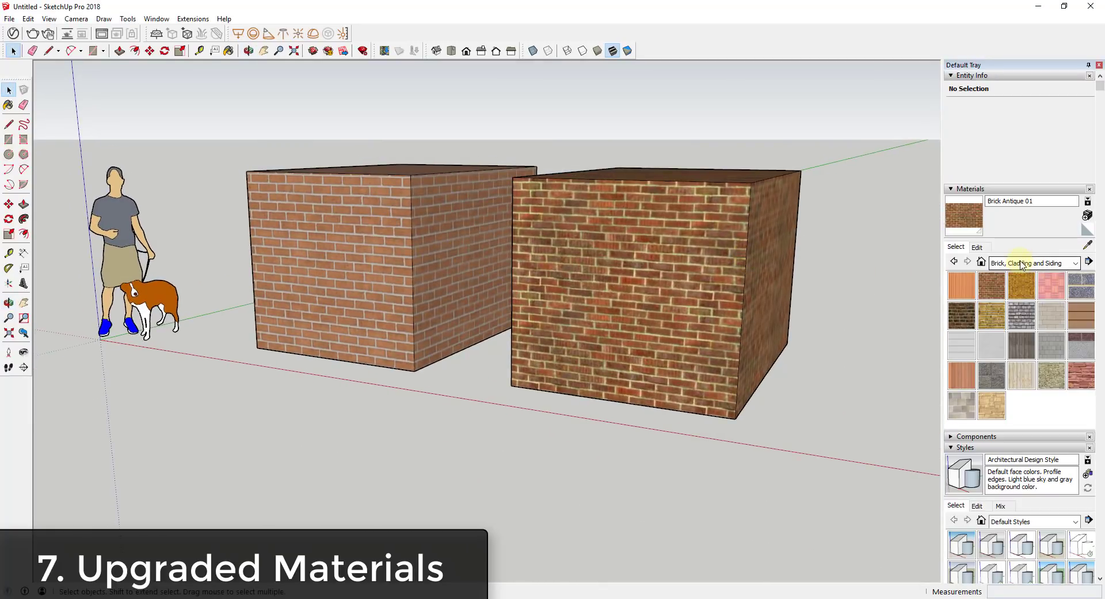
{"action": "mouse_move", "coordinate": [1022, 265]}
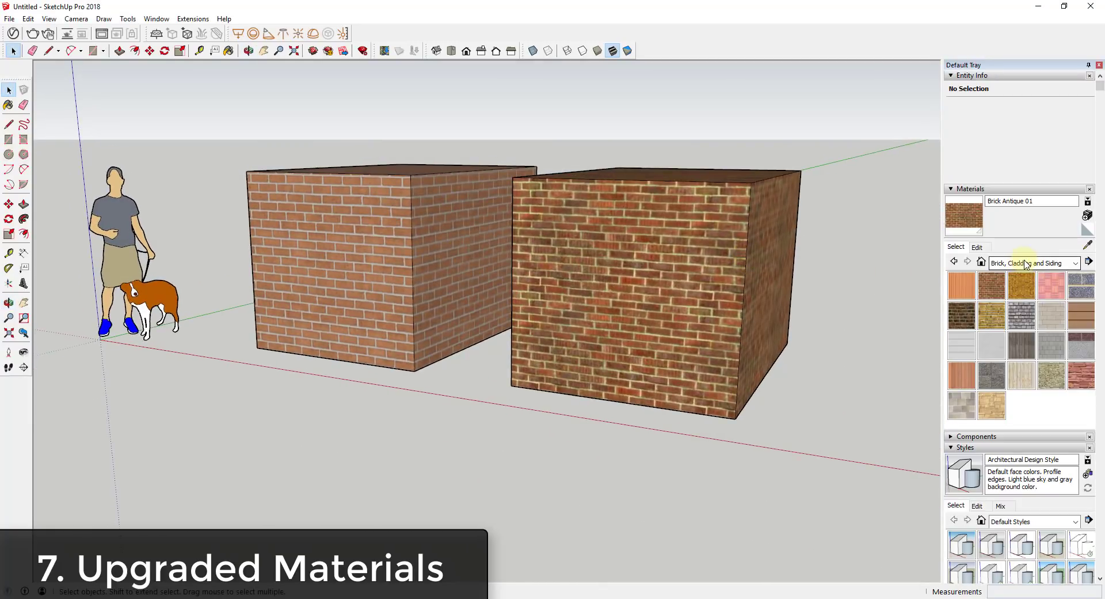
{"action": "left_click", "coordinate": [691, 293]}
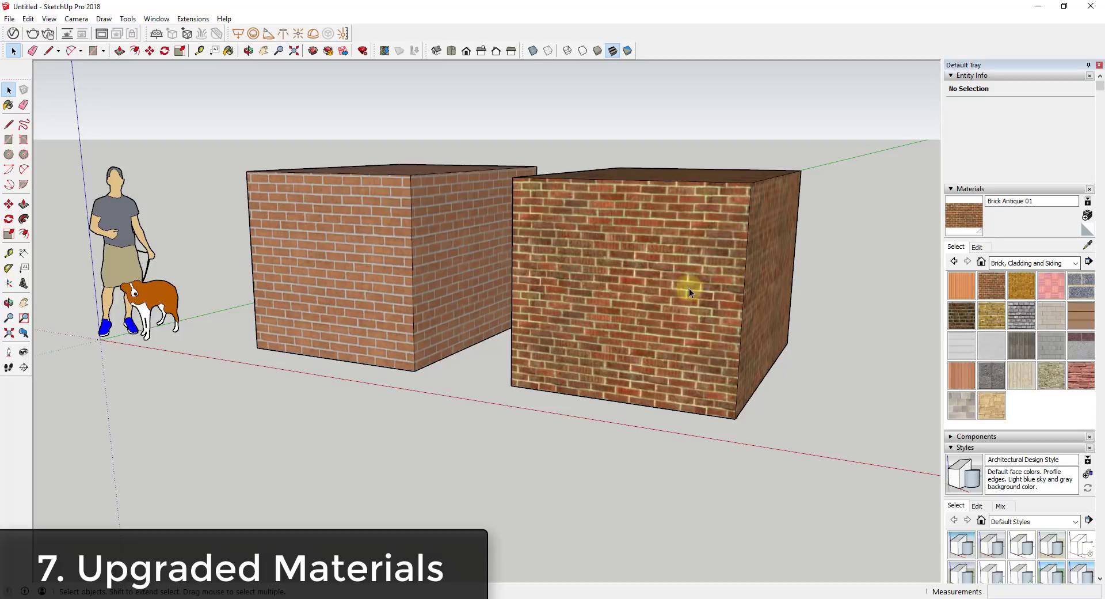
{"action": "mouse_move", "coordinate": [749, 287]}
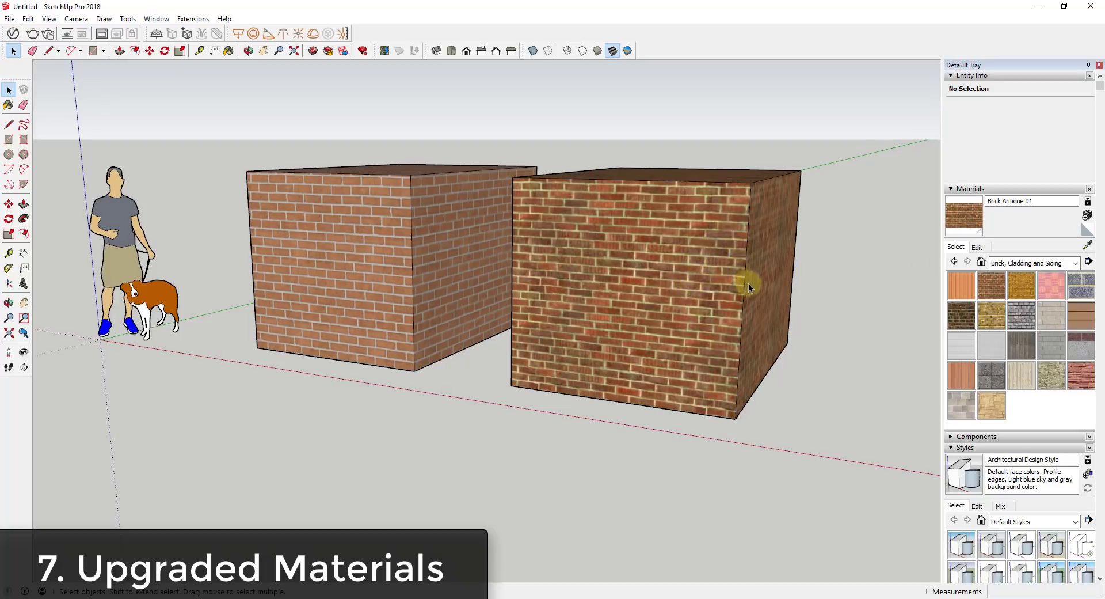
{"action": "mouse_move", "coordinate": [734, 248]}
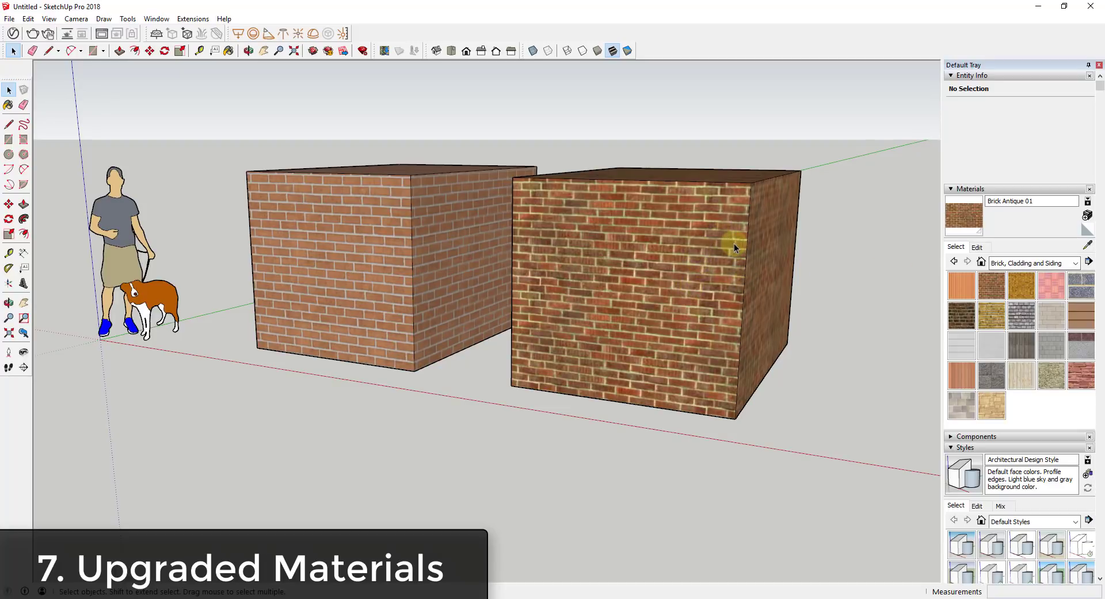
{"action": "mouse_move", "coordinate": [652, 257]}
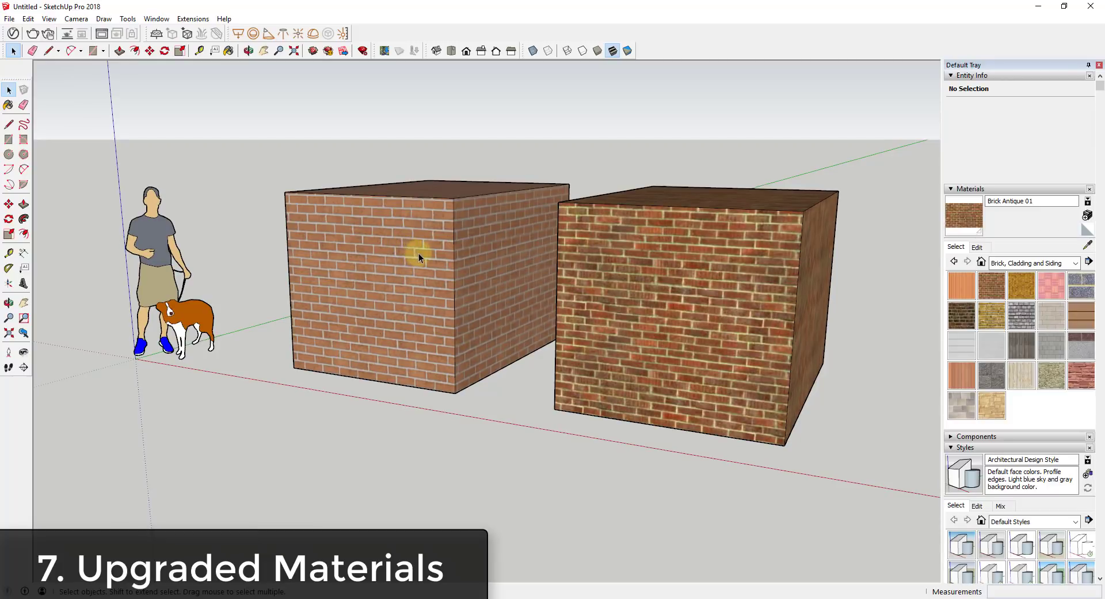
{"action": "mouse_move", "coordinate": [562, 273]}
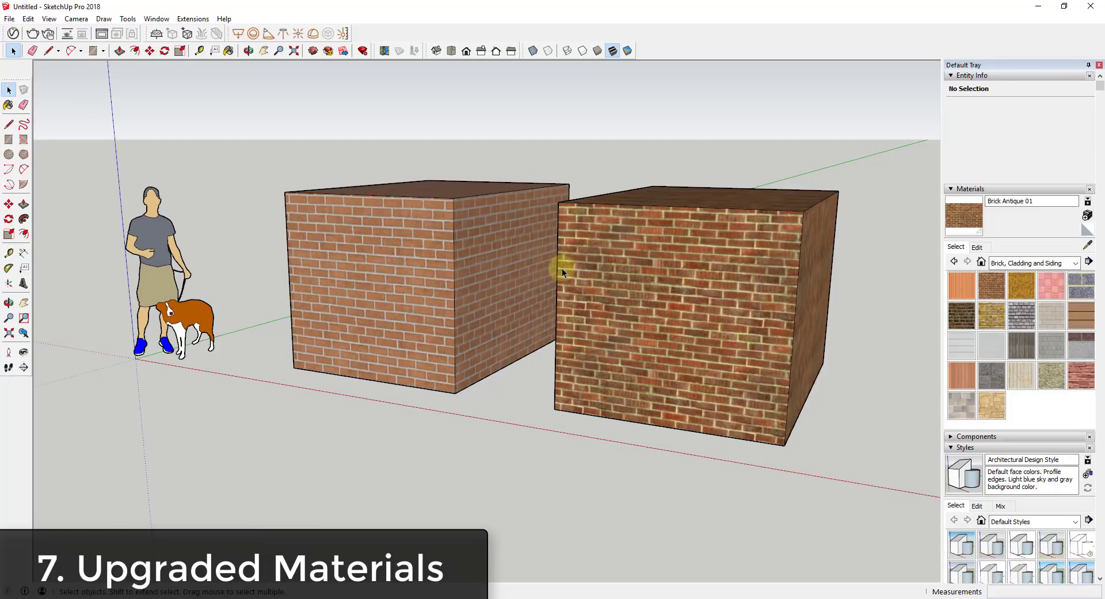
{"action": "mouse_move", "coordinate": [518, 404]}
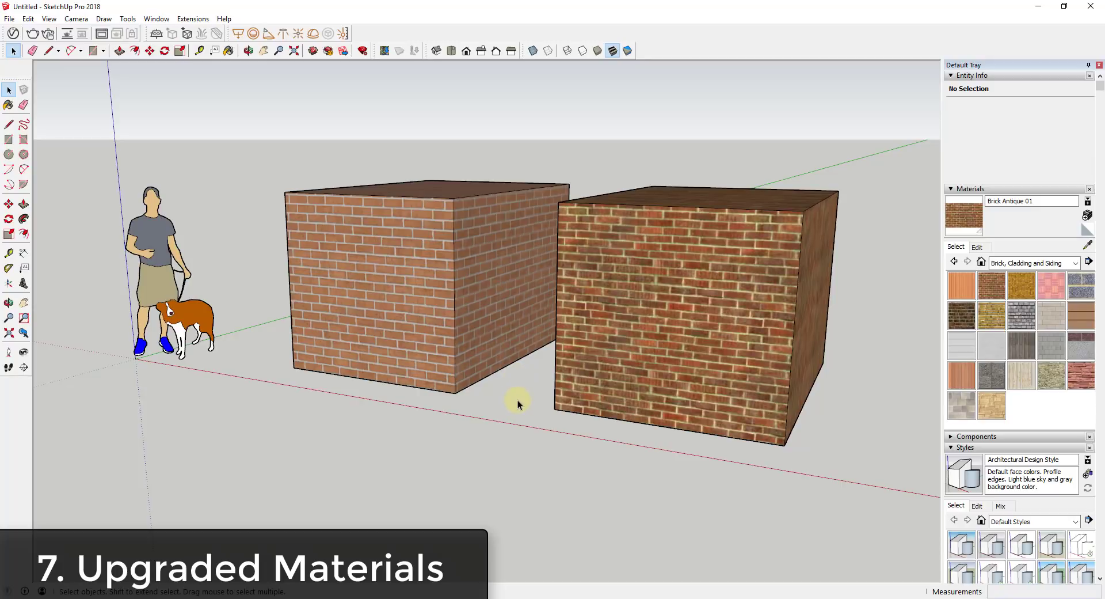
{"action": "mouse_move", "coordinate": [742, 238]}
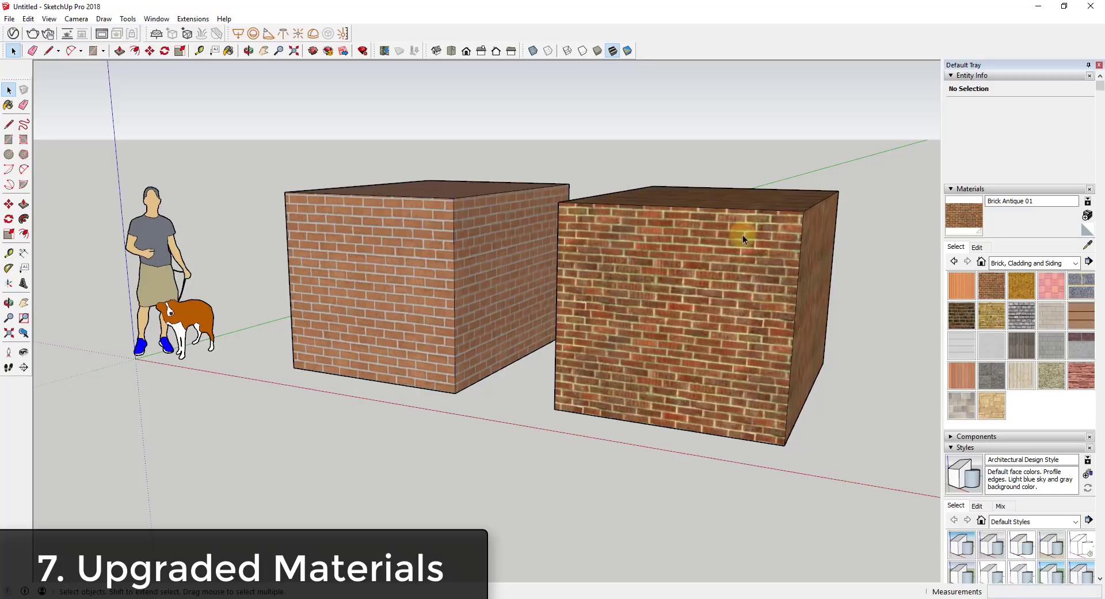
{"action": "mouse_move", "coordinate": [648, 312]}
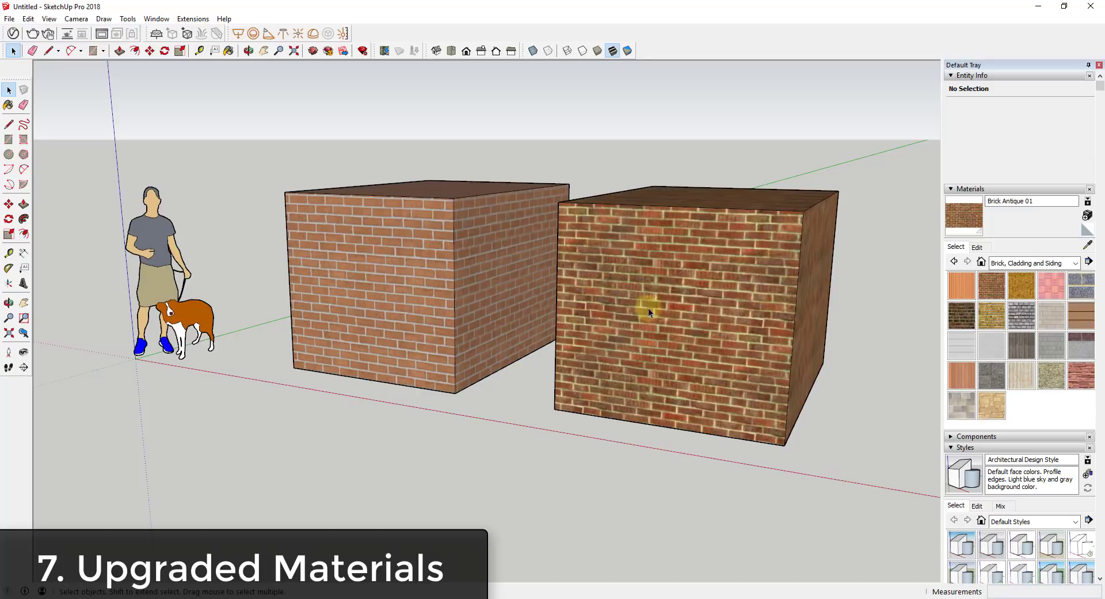